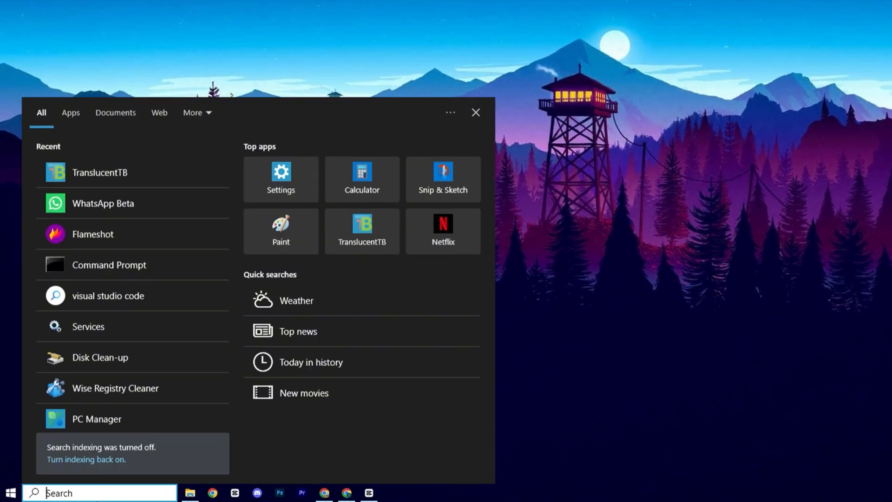
- Search 'msco' from Start and launch the System Configuration best match
type("msco")
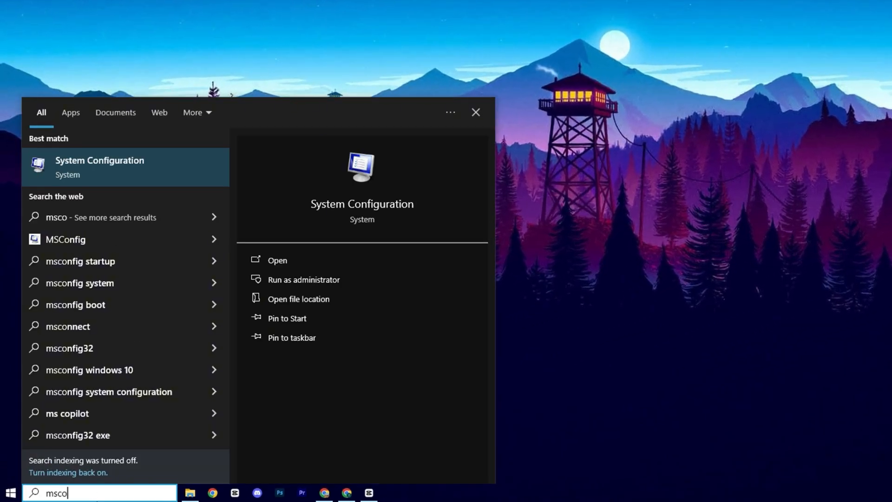
left_click(278, 260)
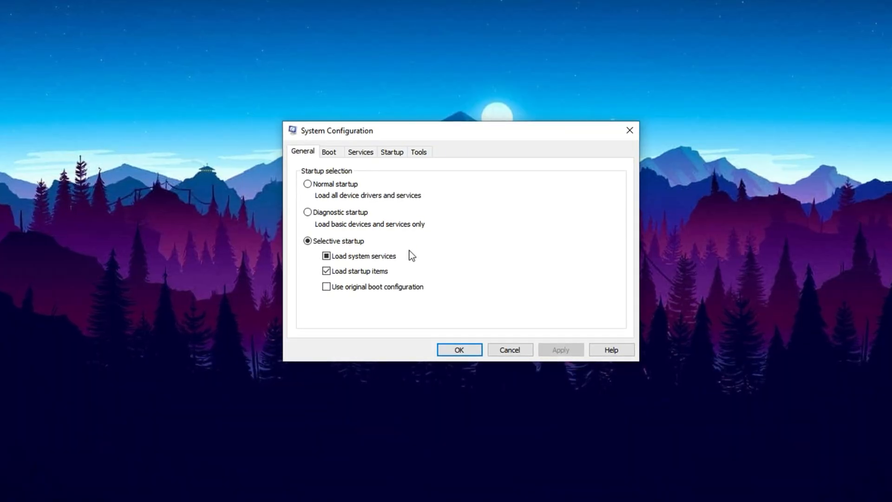
mouse_move(399, 235)
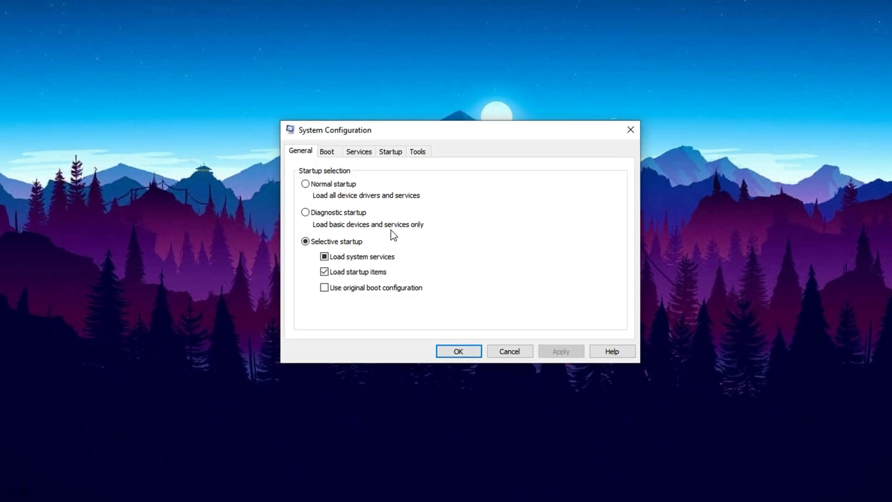
- Set the boot's advanced options to use 8 processors and confirm
left_click(328, 151)
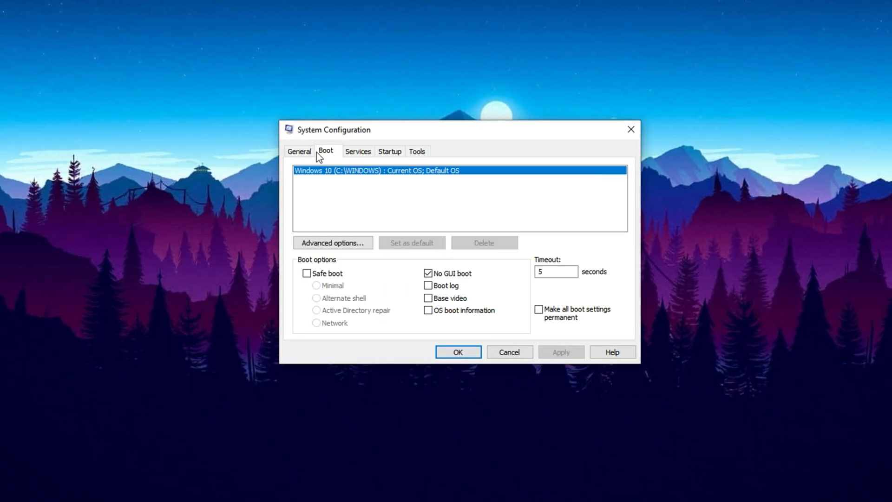
left_click(332, 242)
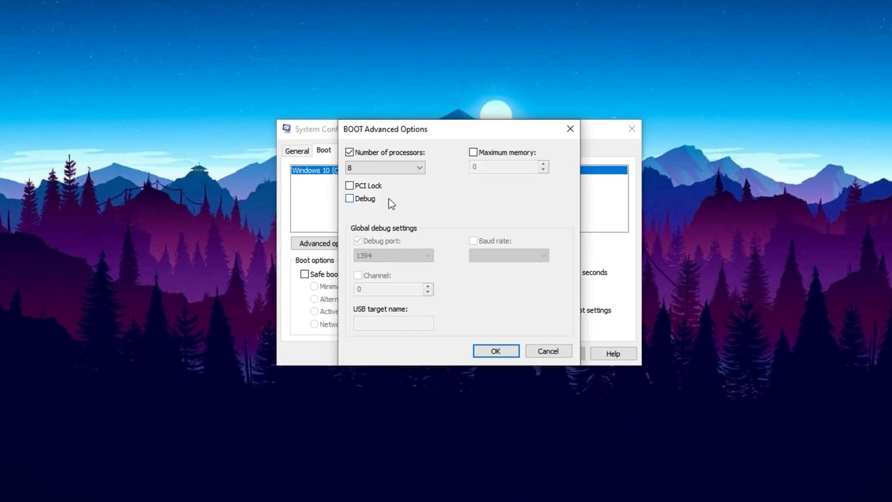
left_click(349, 152)
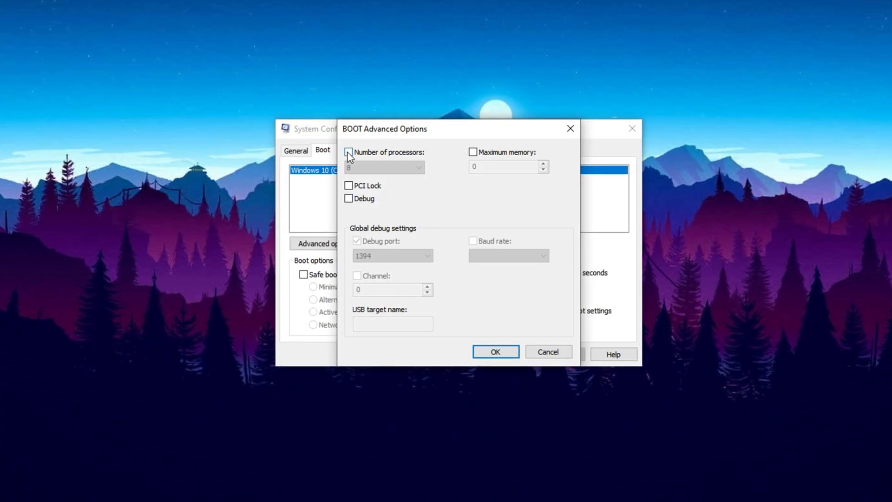
left_click(349, 153)
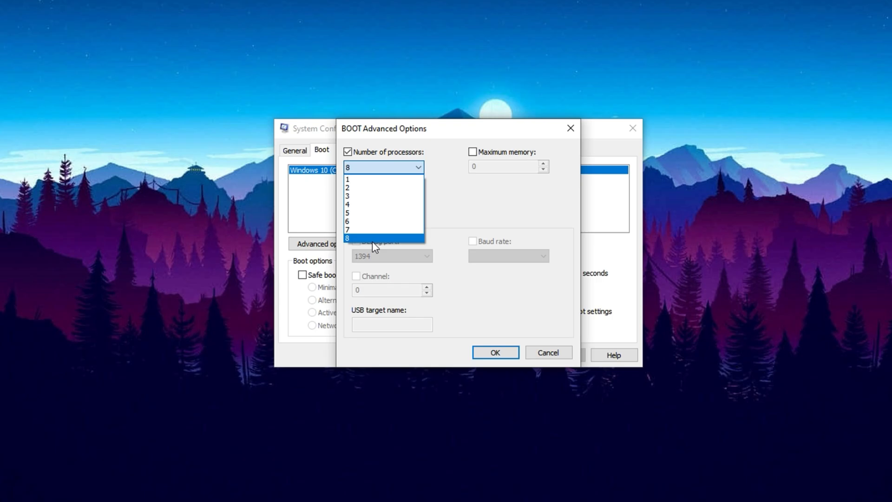
mouse_move(365, 232)
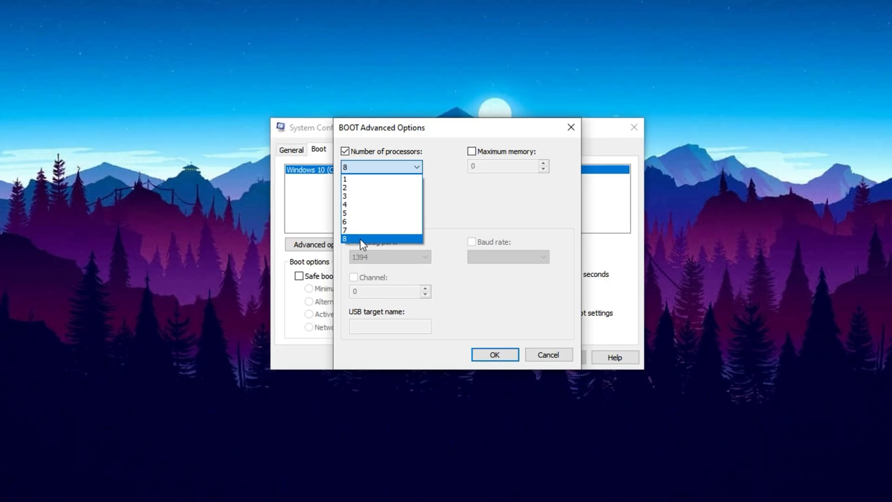
left_click(345, 238)
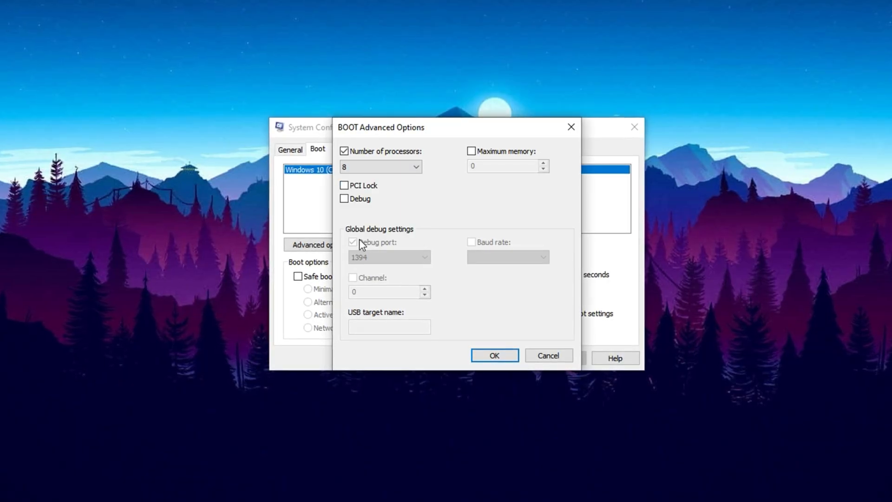
left_click(494, 355)
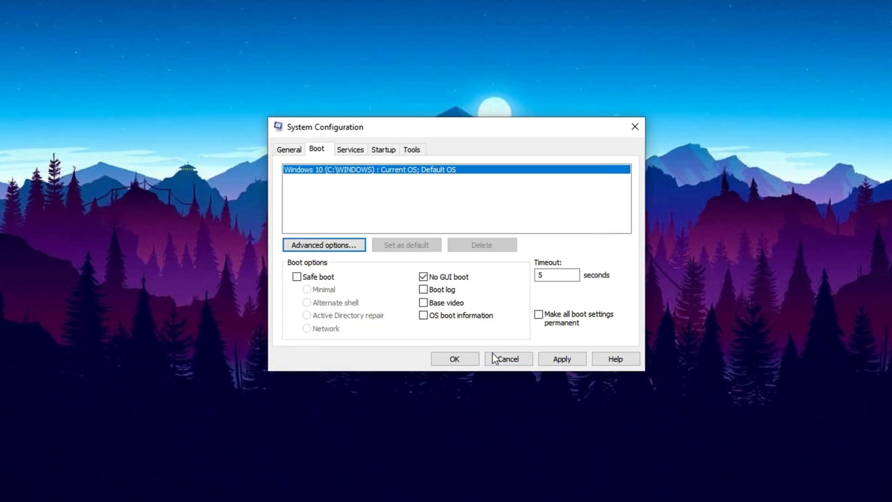
mouse_move(418, 226)
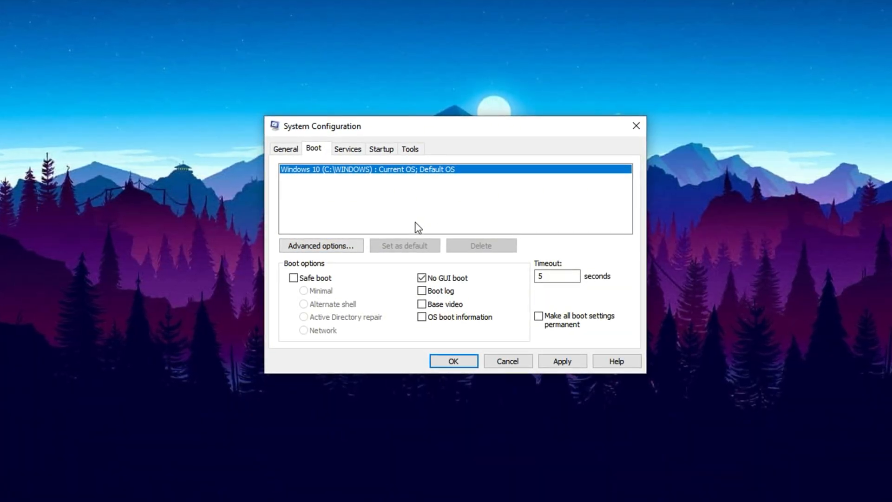
mouse_move(429, 220)
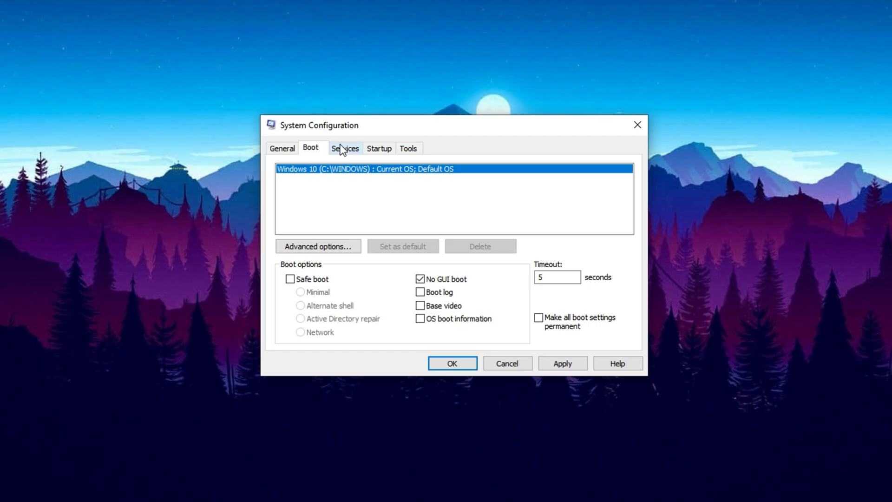
- Hide all Microsoft services, scroll the remaining services, then show the Startup page
left_click(344, 148)
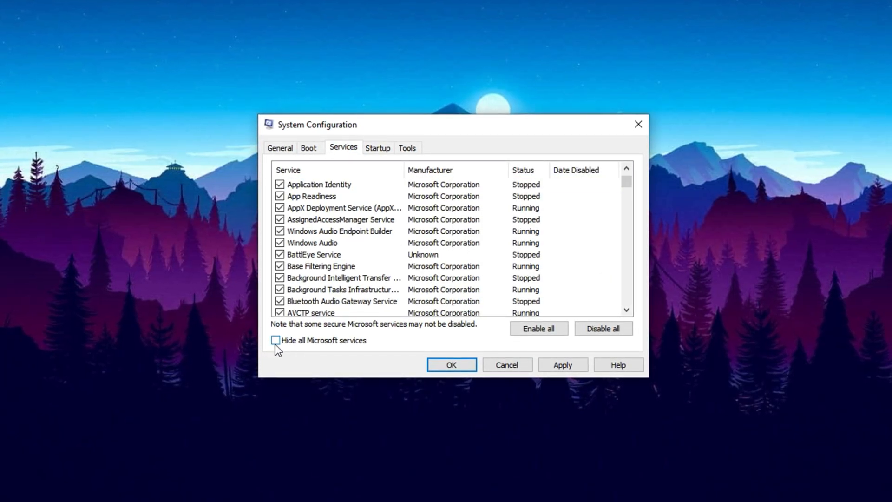
left_click(273, 340)
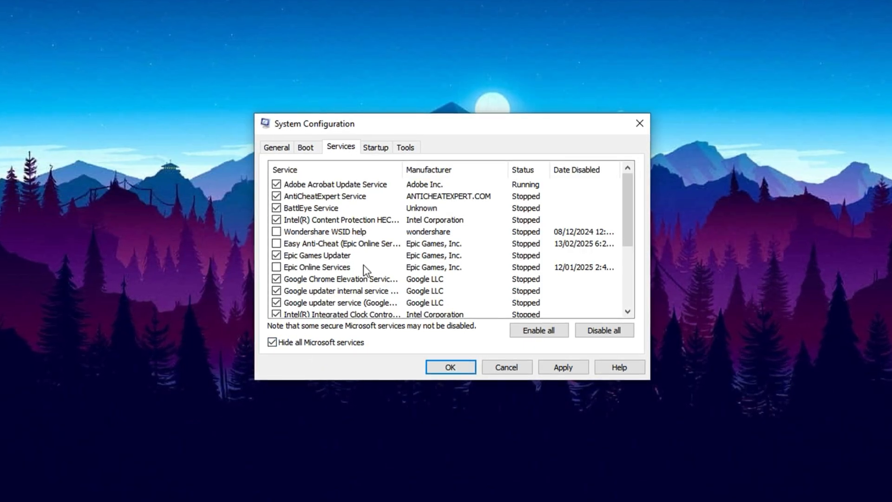
scroll("down", 3)
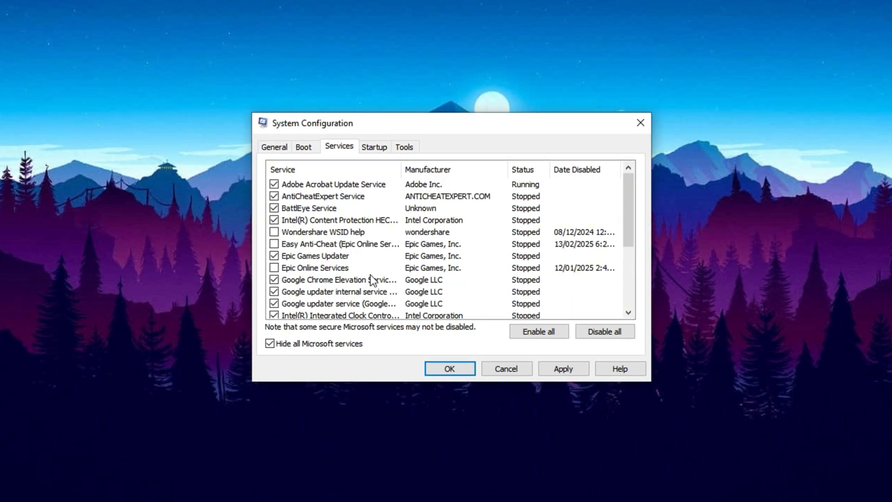
scroll("down", 3)
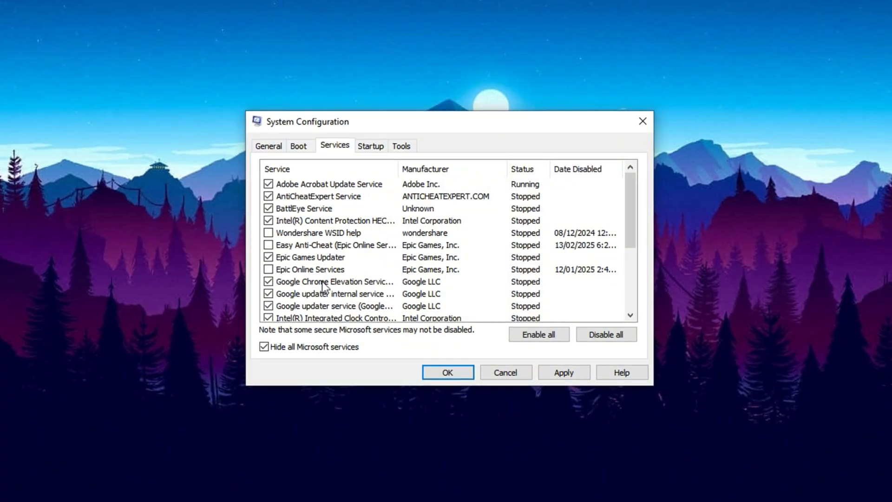
scroll("down", 3)
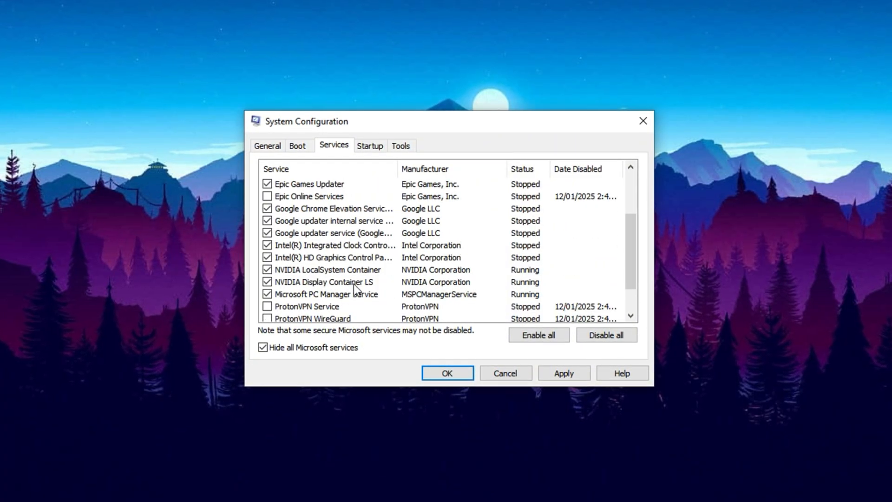
scroll("down", 3)
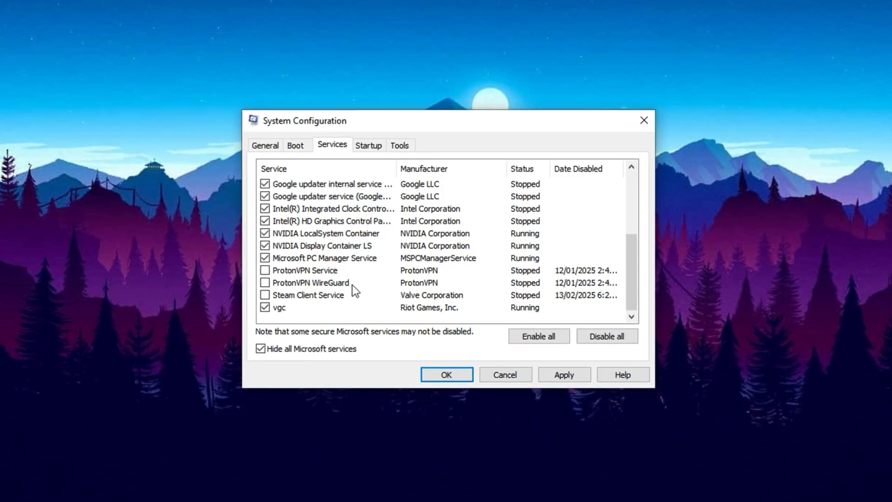
mouse_move(393, 283)
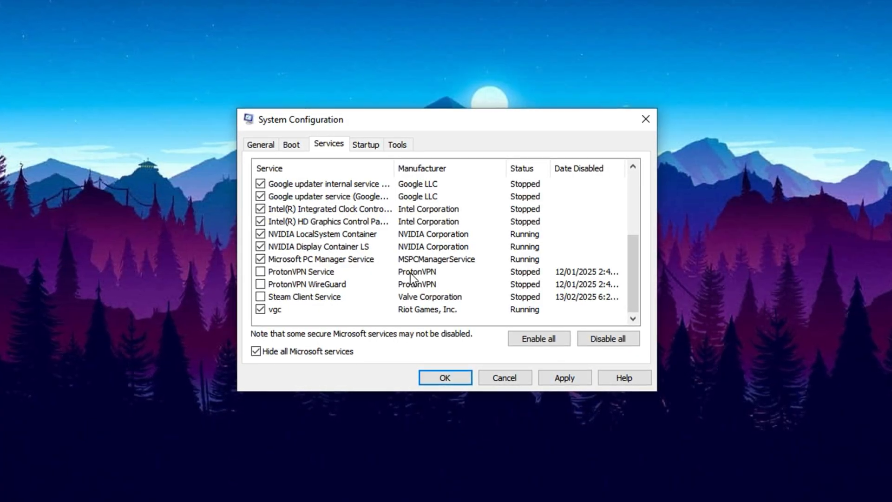
left_click(365, 144)
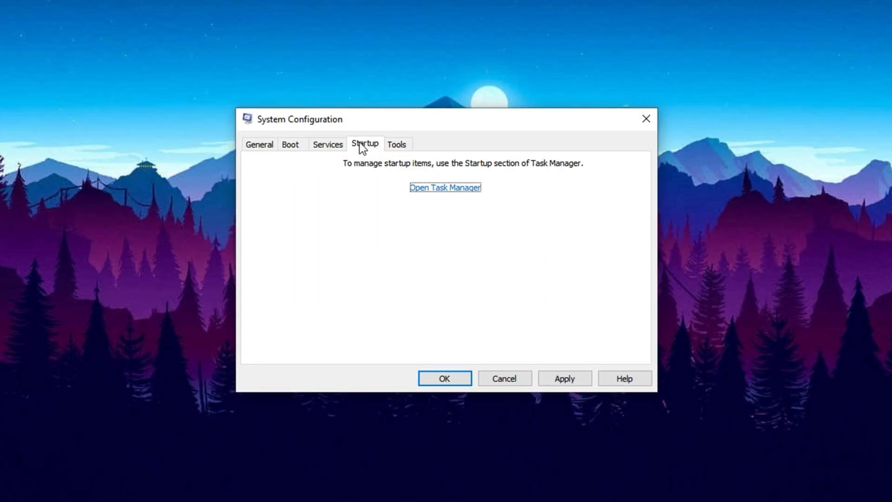
- Check startup apps in Task Manager, then confirm System Configuration with OK
left_click(445, 187)
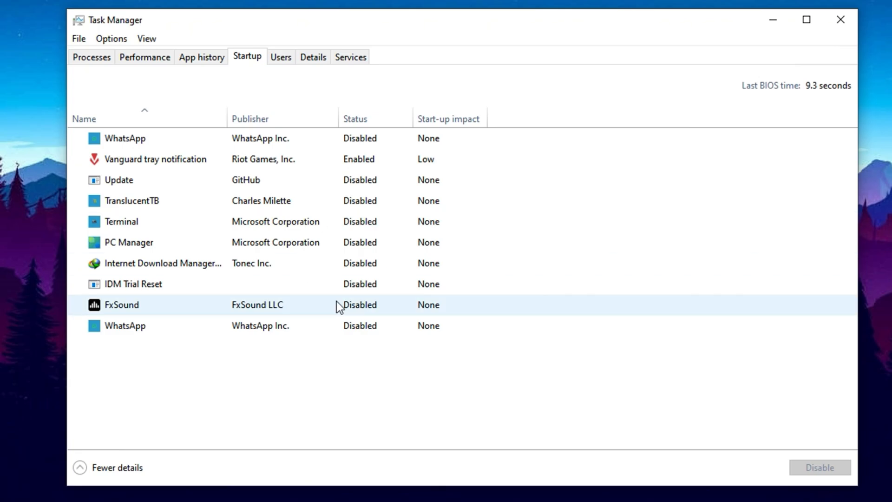
mouse_move(352, 323)
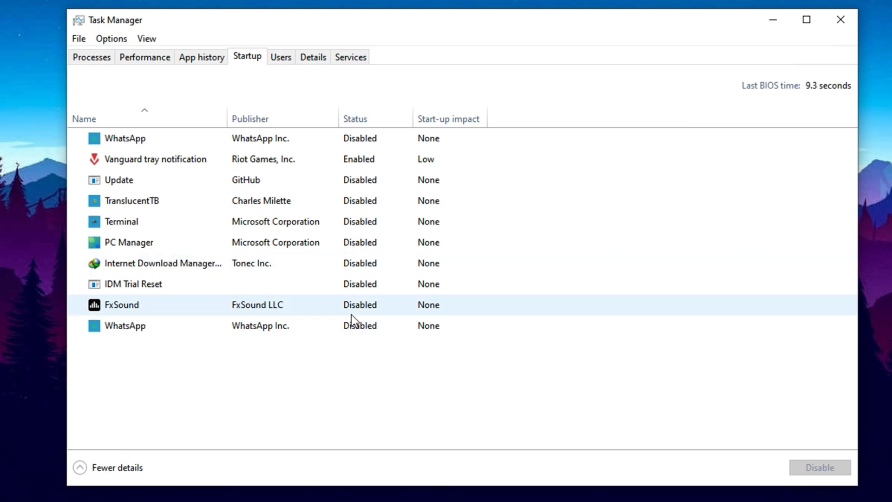
mouse_move(359, 316)
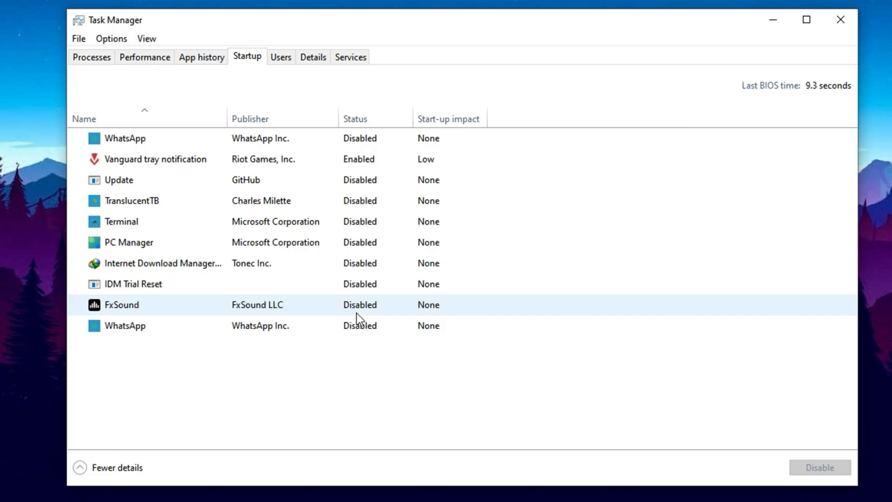
mouse_move(373, 305)
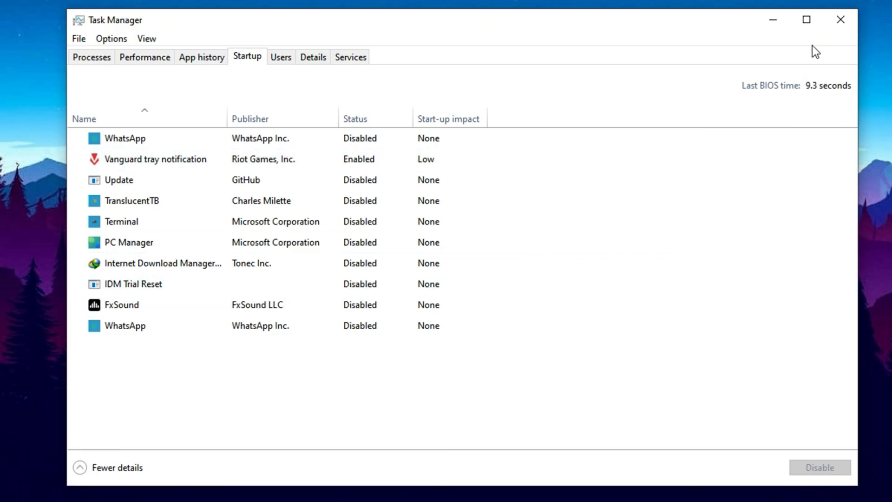
mouse_move(854, 34)
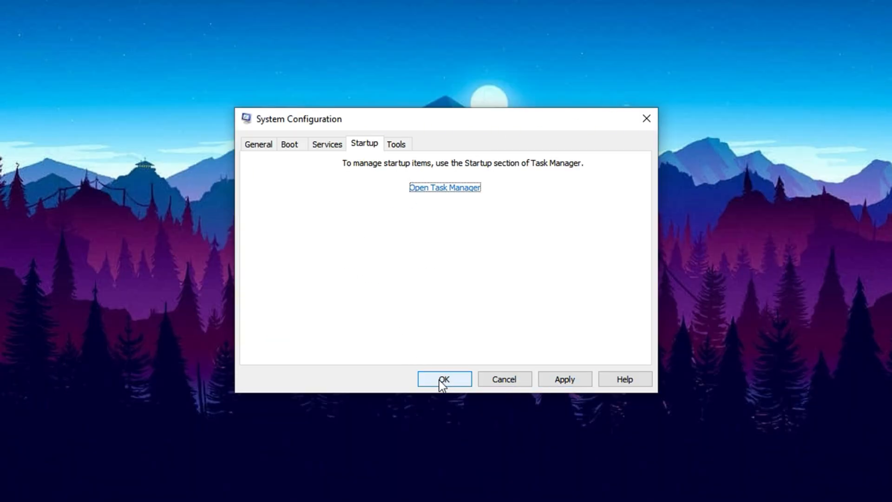
left_click(444, 379)
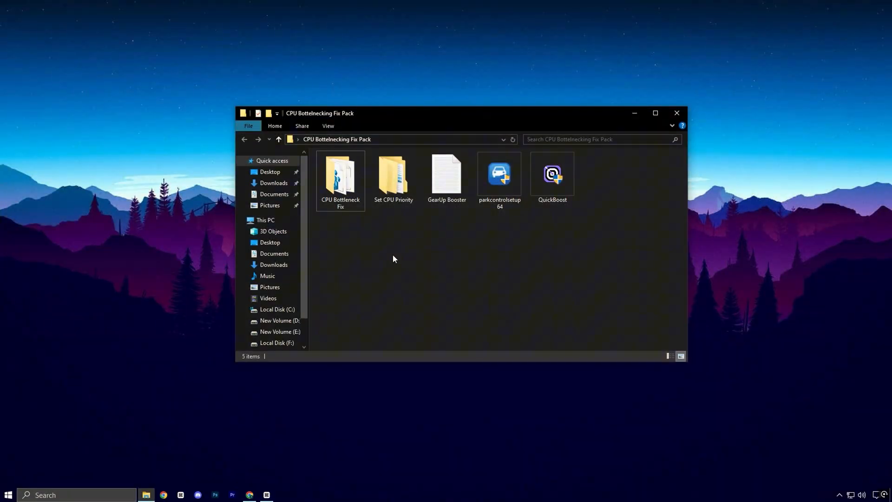
mouse_move(534, 238)
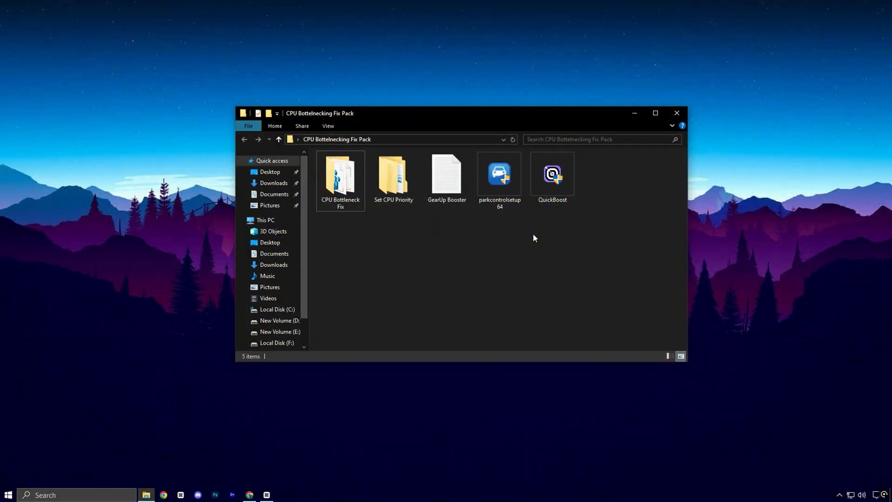
mouse_move(439, 216)
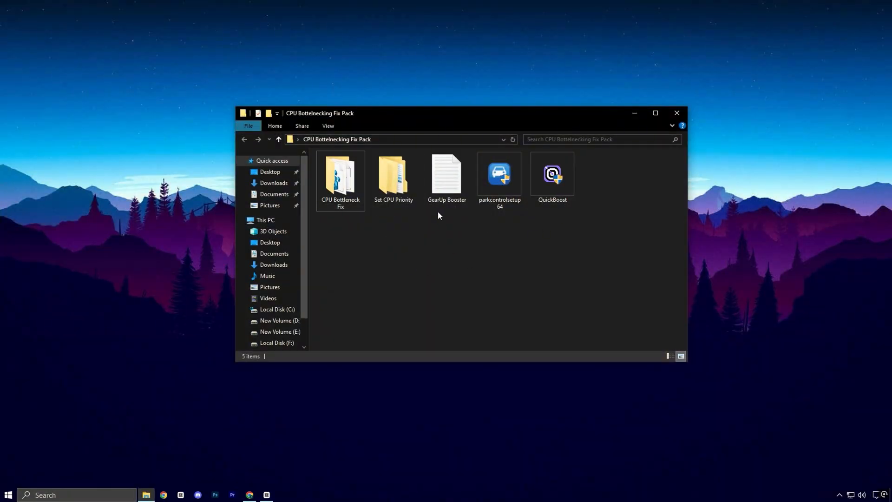
mouse_move(248, 494)
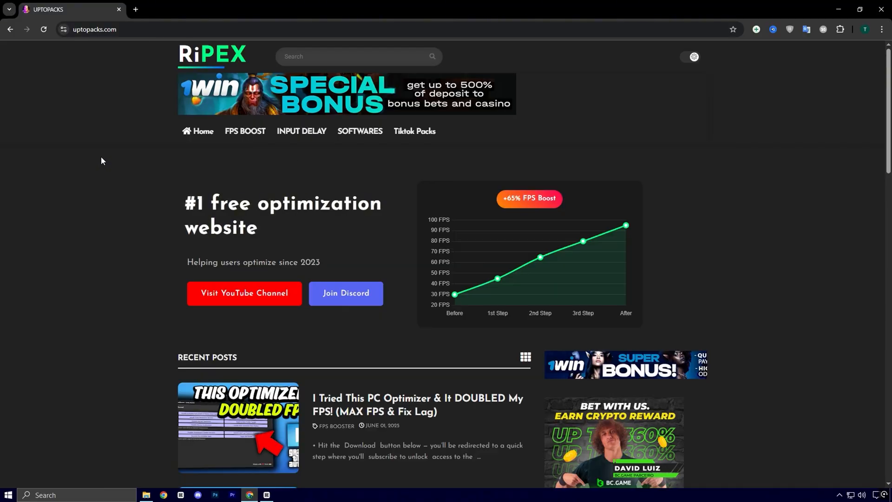
mouse_move(257, 193)
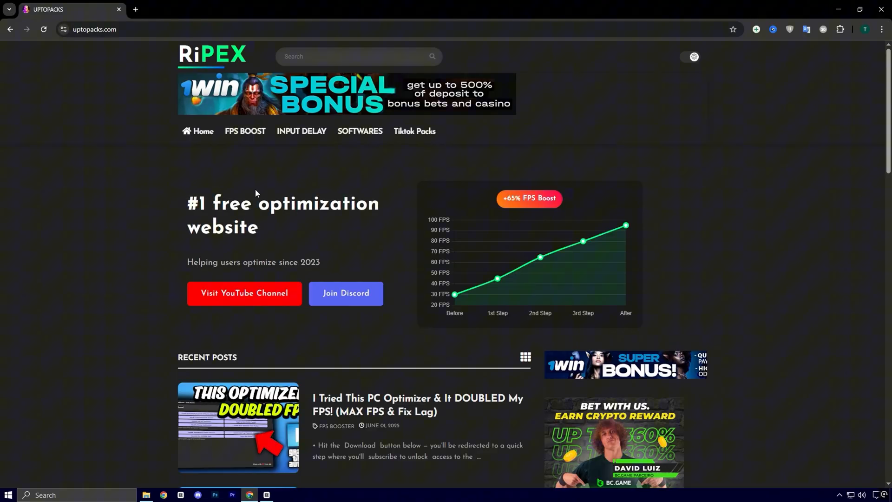
mouse_move(243, 135)
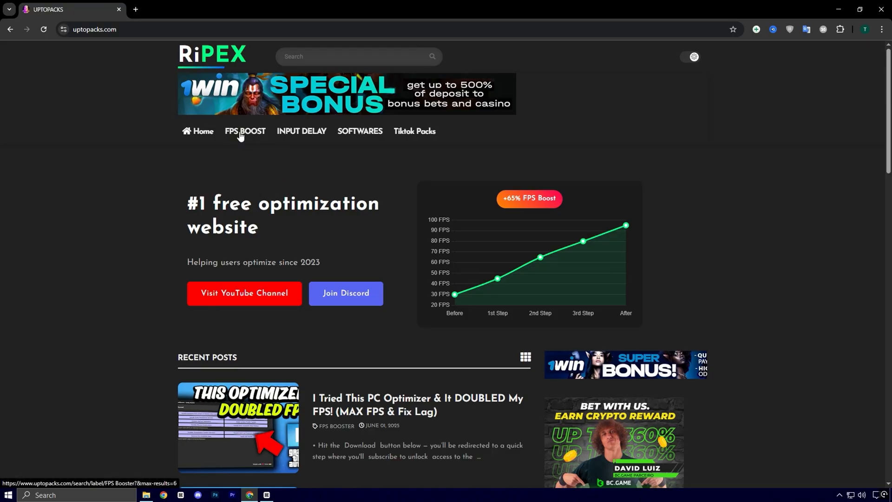
mouse_move(239, 139)
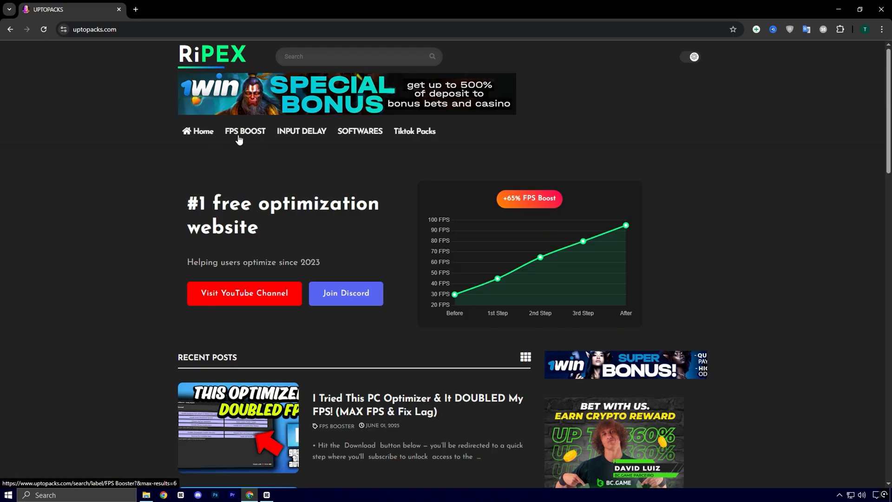
- Scroll the uptopacks homepage down to its recent FPS booster posts
scroll("down", 3)
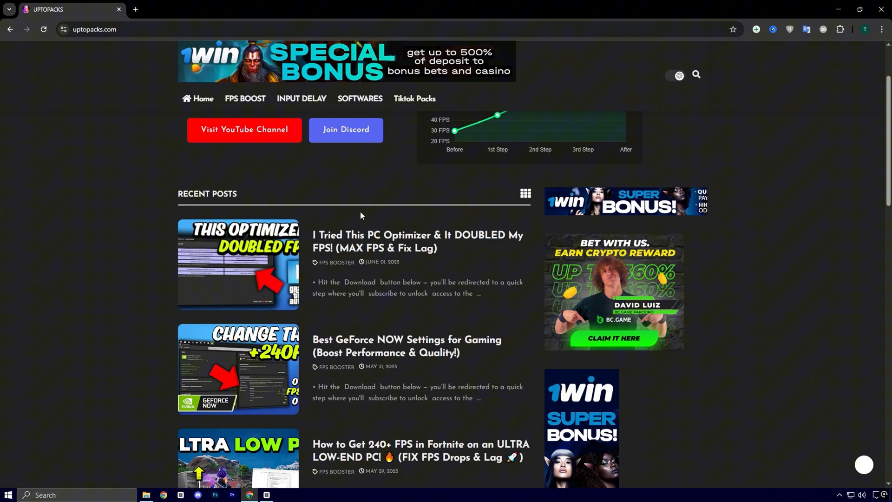
mouse_move(334, 253)
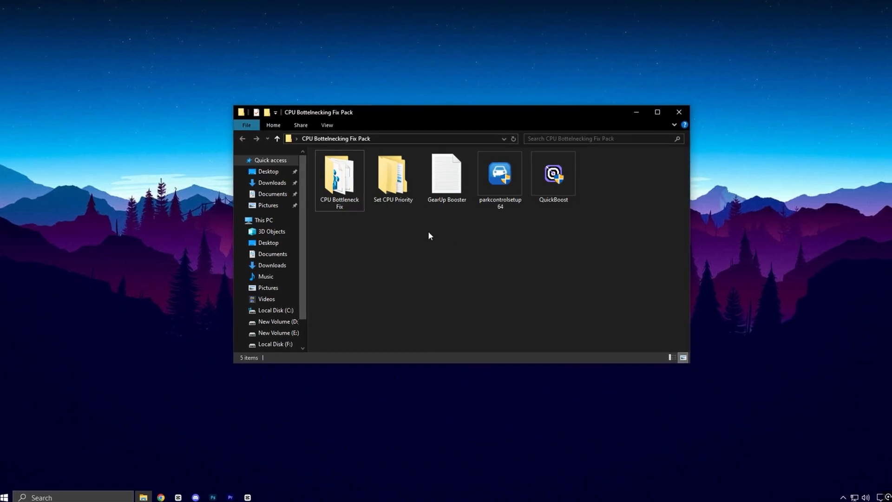
- Launch QuickBoost from the fix folder and browse Advanced and Windows pages, ending on General
left_click(553, 175)
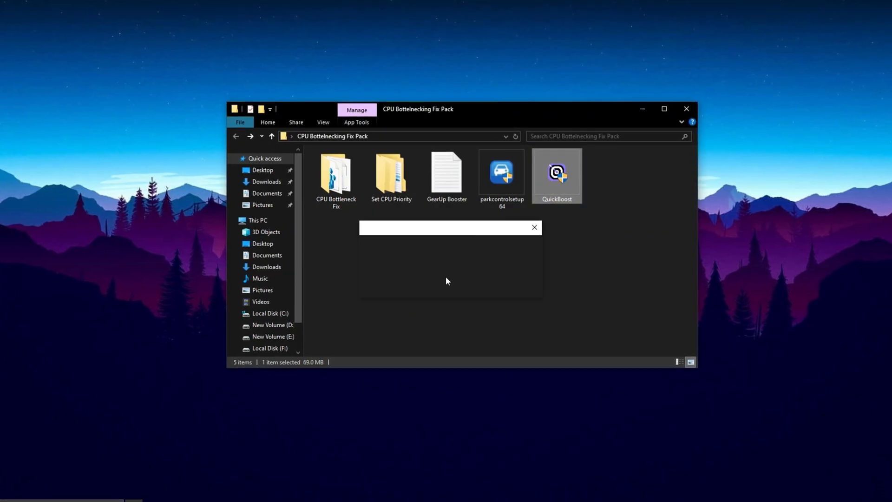
double_click(556, 172)
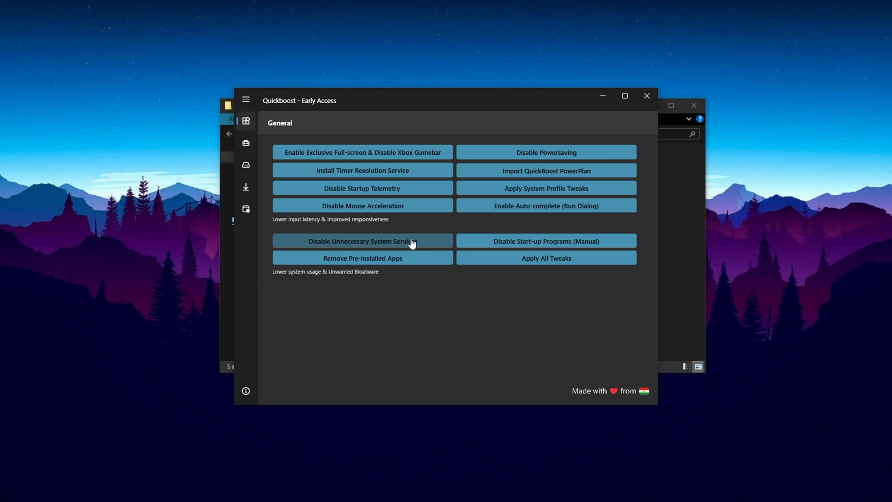
left_click(245, 142)
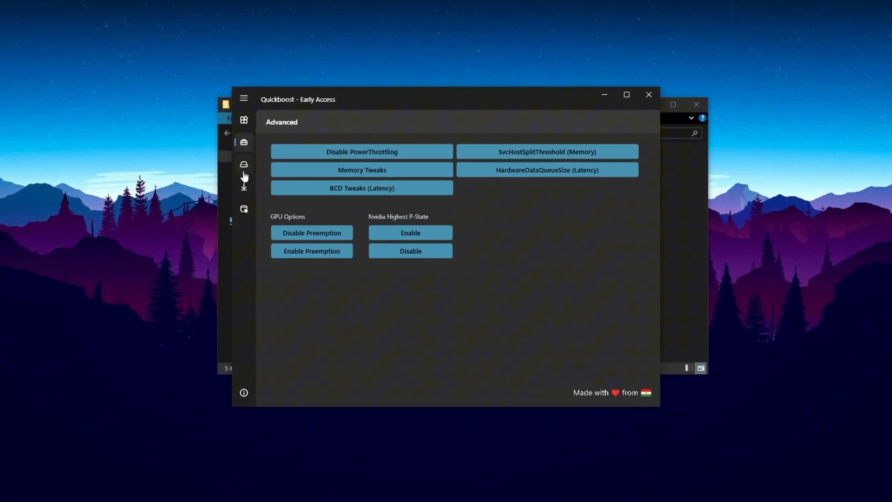
left_click(243, 209)
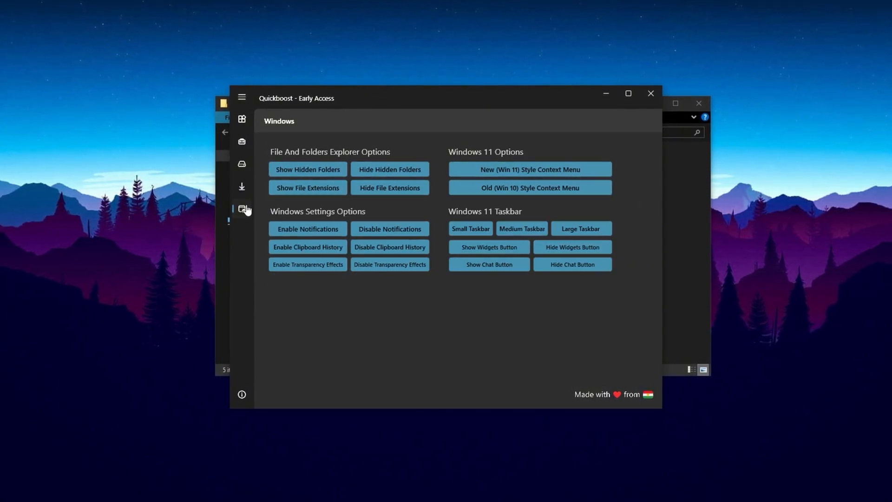
left_click(241, 121)
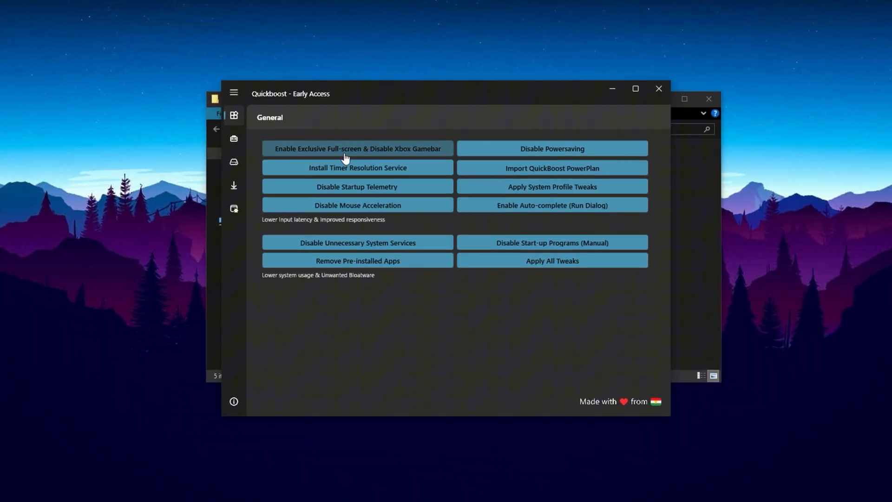
- Enable exclusive full-screen, disable Xbox Game Bar and startup telemetry, dismissing confirmations
left_click(356, 148)
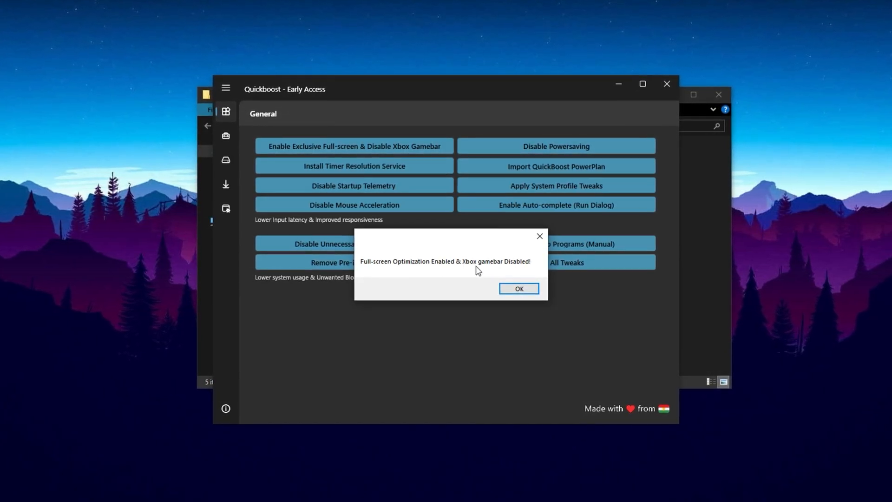
left_click(518, 289)
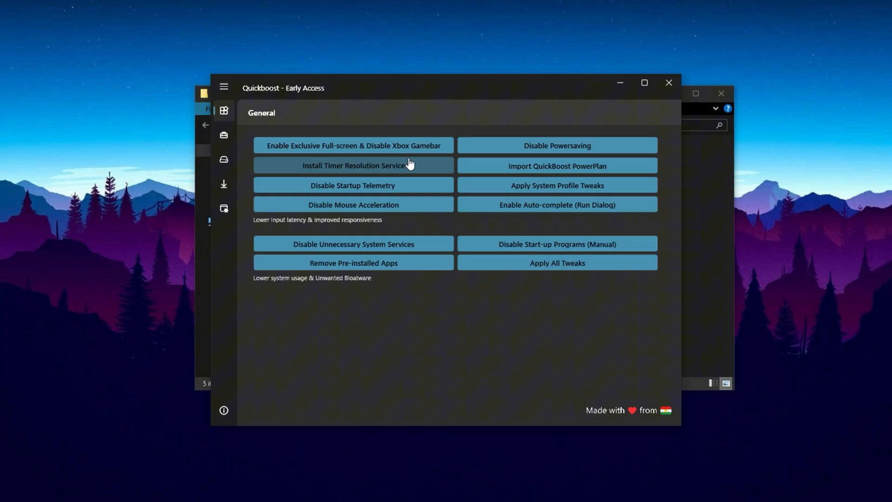
mouse_move(423, 129)
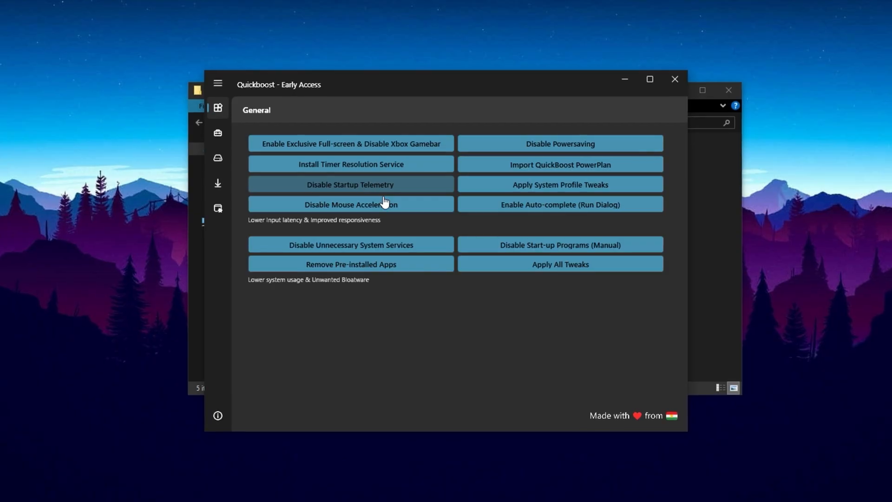
left_click(349, 184)
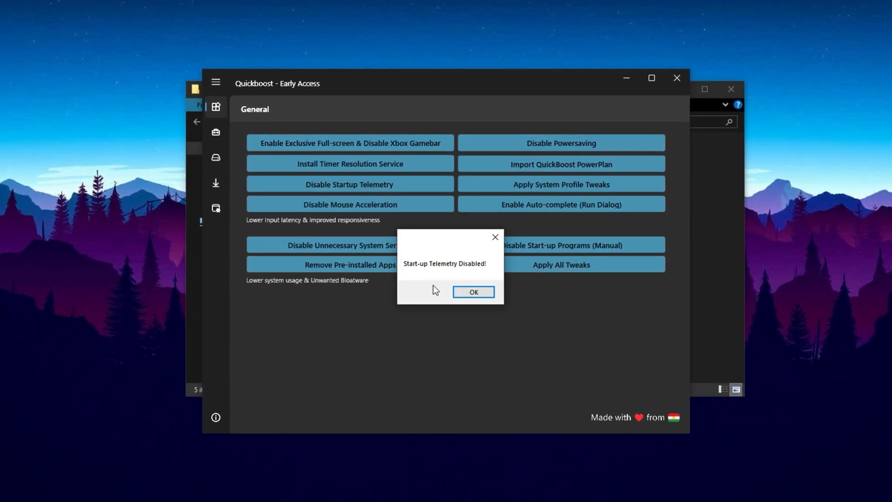
left_click(474, 292)
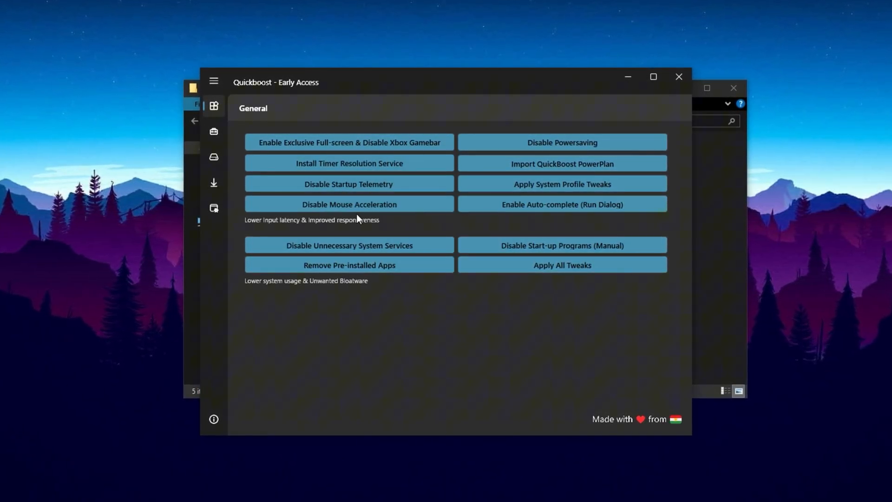
- Disable mouse acceleration and Windows power saving, dismissing each confirmation
left_click(348, 203)
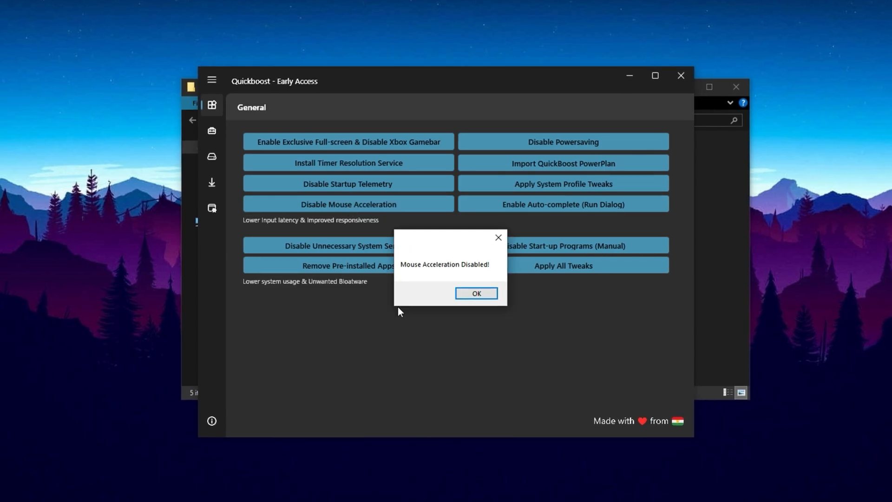
left_click(476, 293)
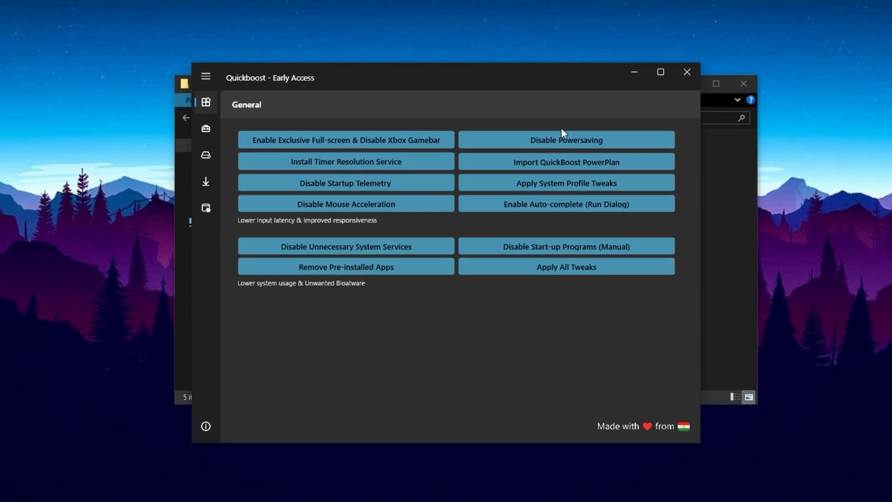
mouse_move(569, 149)
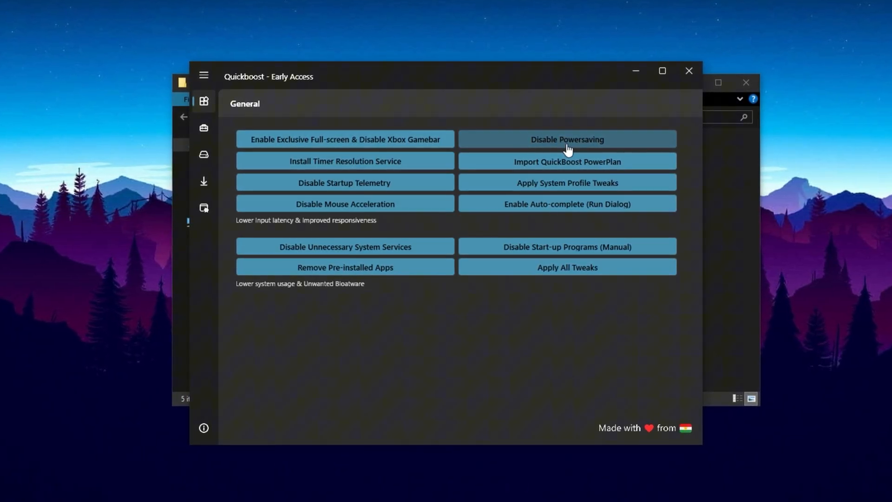
left_click(567, 139)
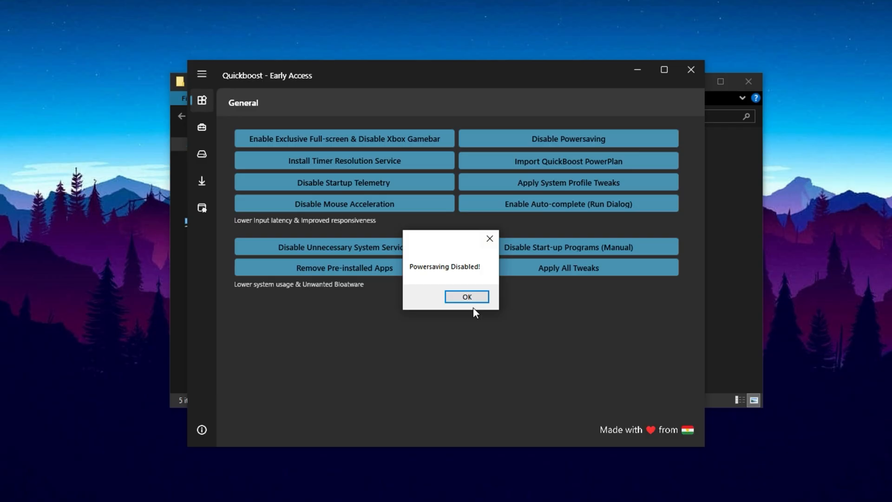
left_click(467, 296)
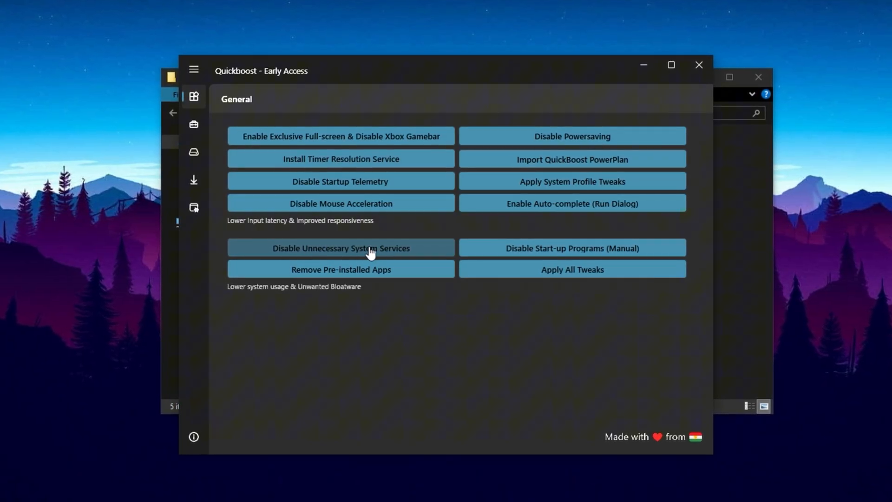
mouse_move(355, 272)
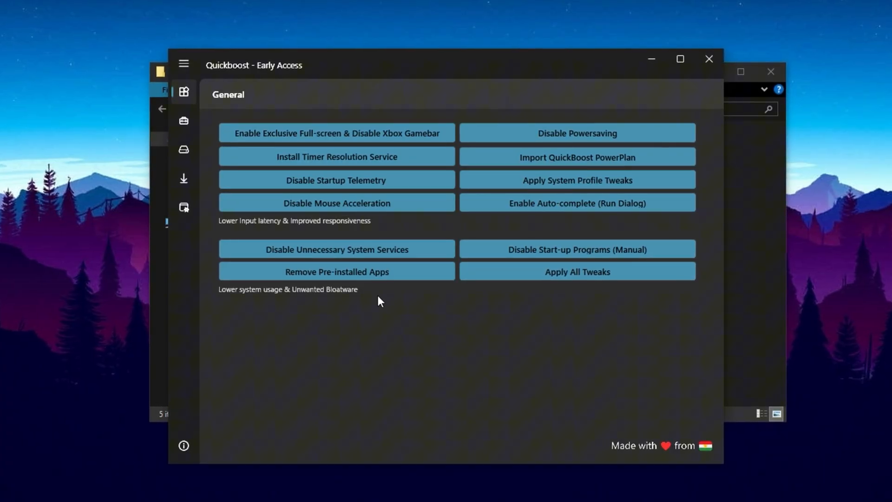
- Apply the HardwareDataQueueSize (Latency) tweak on the Advanced page and dismiss its message
left_click(182, 119)
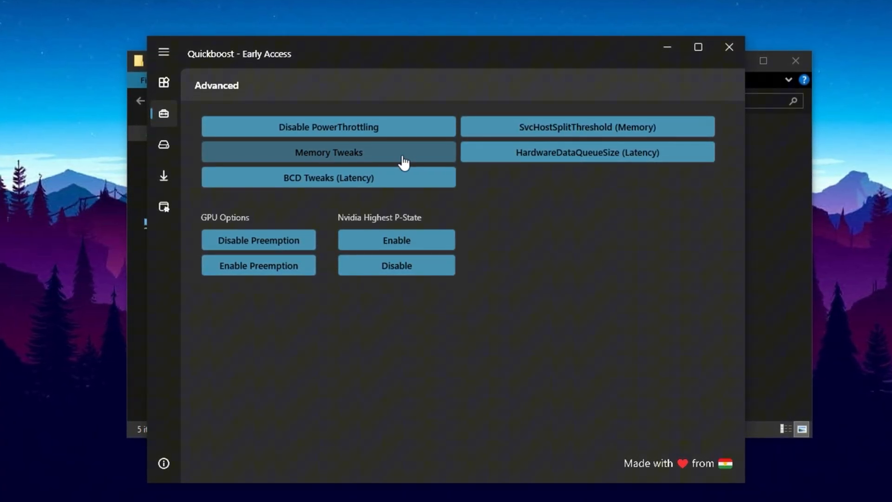
mouse_move(378, 160)
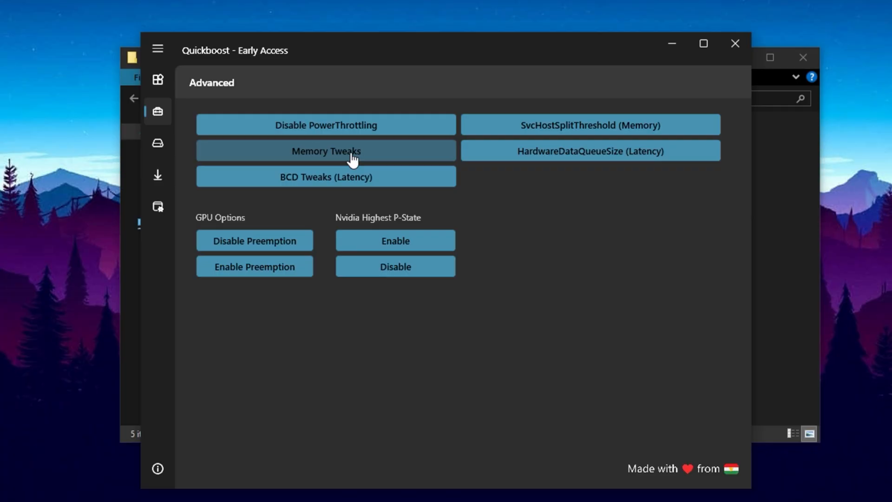
mouse_move(577, 160)
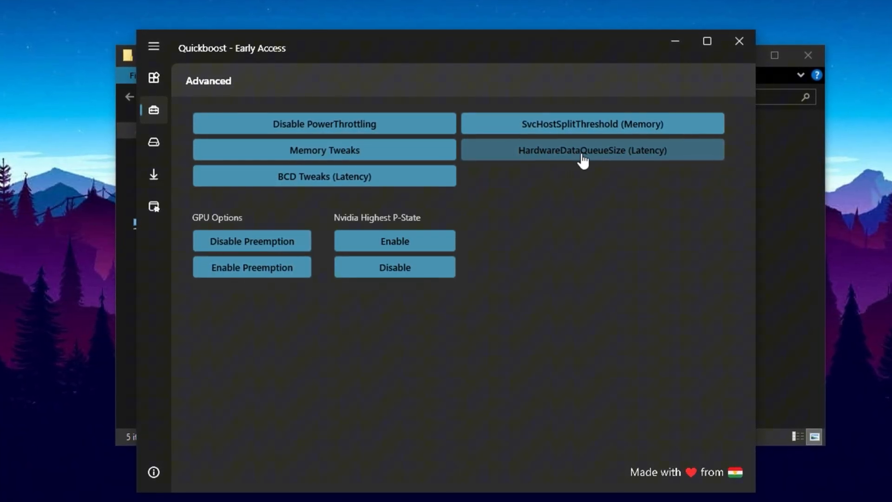
left_click(582, 149)
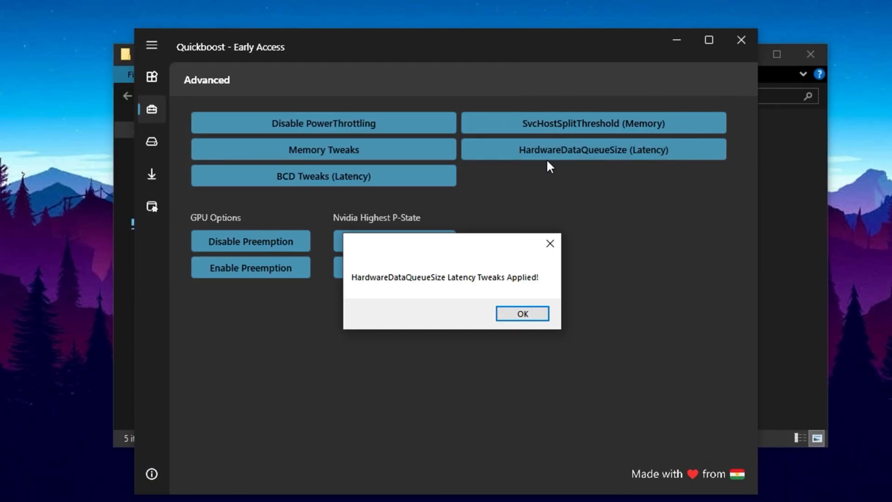
left_click(522, 313)
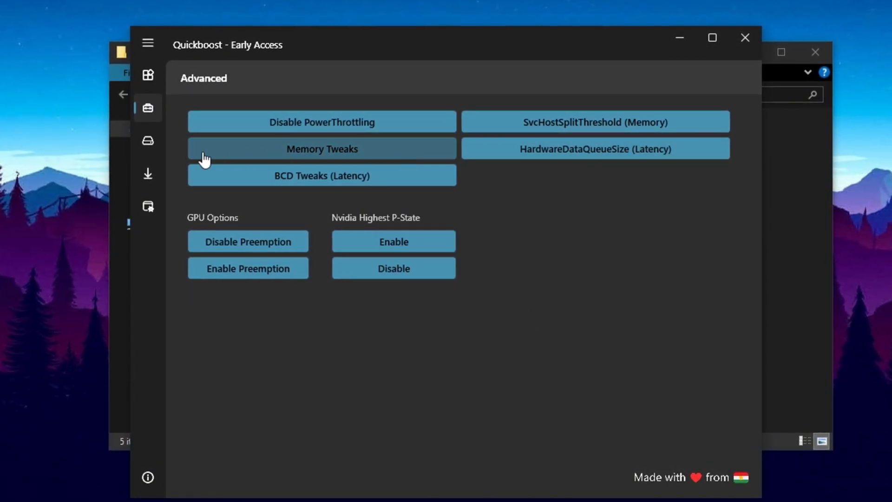
- Clean temporary files, then start Clean All Temporary Files on the Clean-up page
left_click(148, 140)
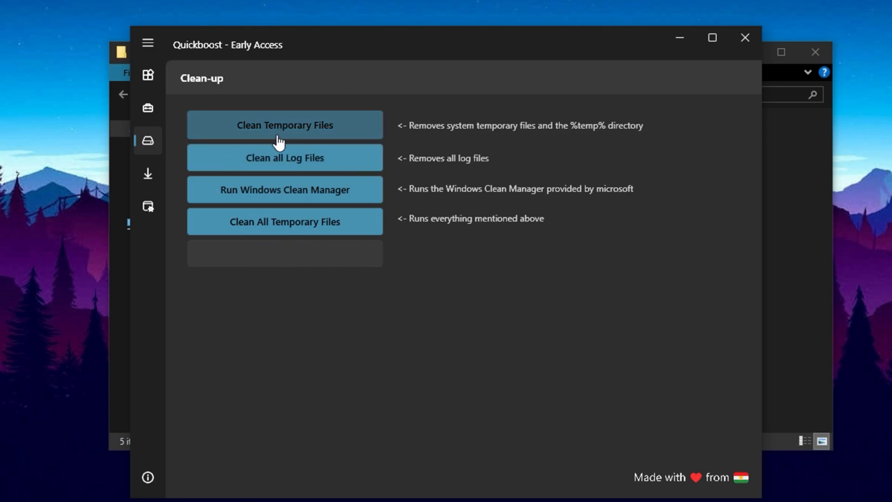
left_click(285, 124)
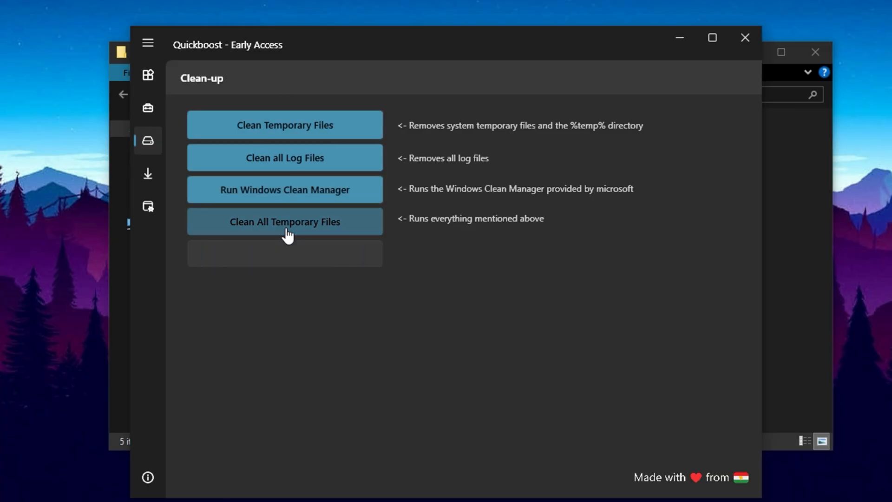
left_click(284, 222)
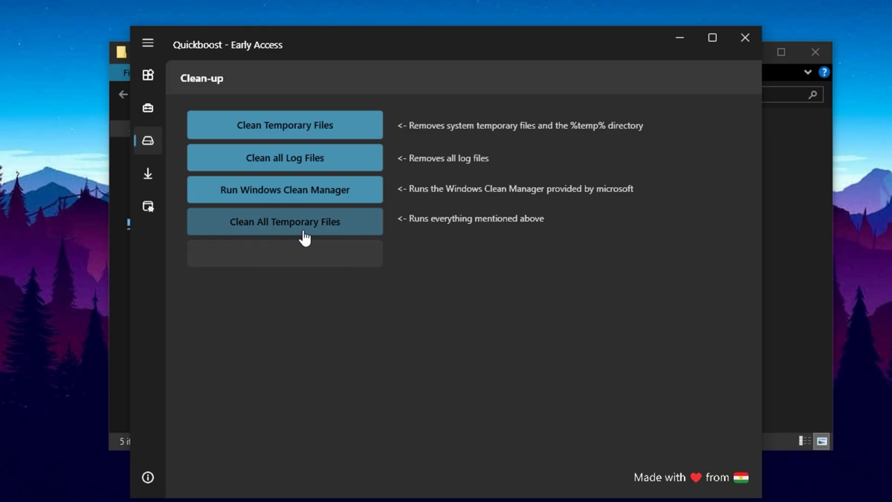
left_click(285, 221)
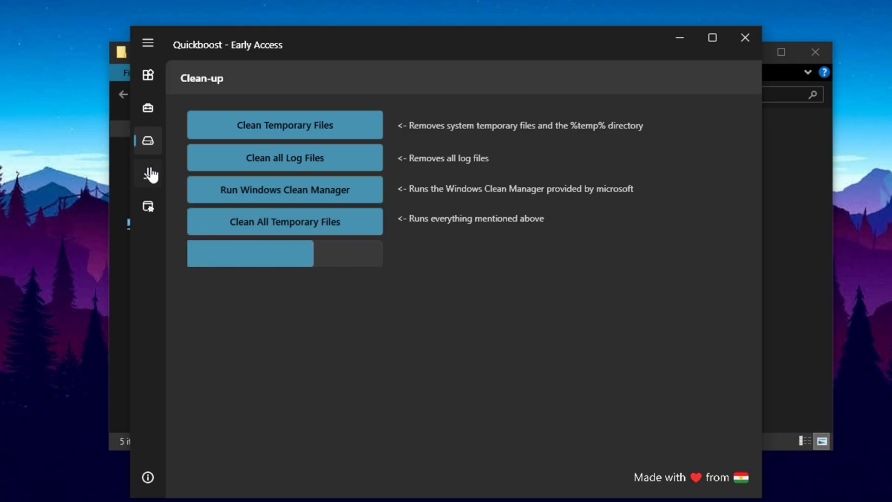
- Disable notifications, clipboard history and transparency effects, then minimize QuickBoost
left_click(148, 206)
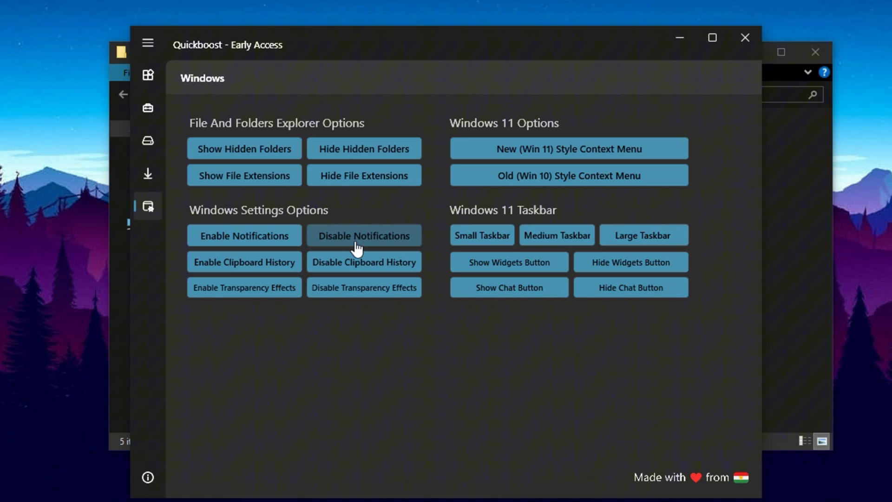
mouse_move(346, 244)
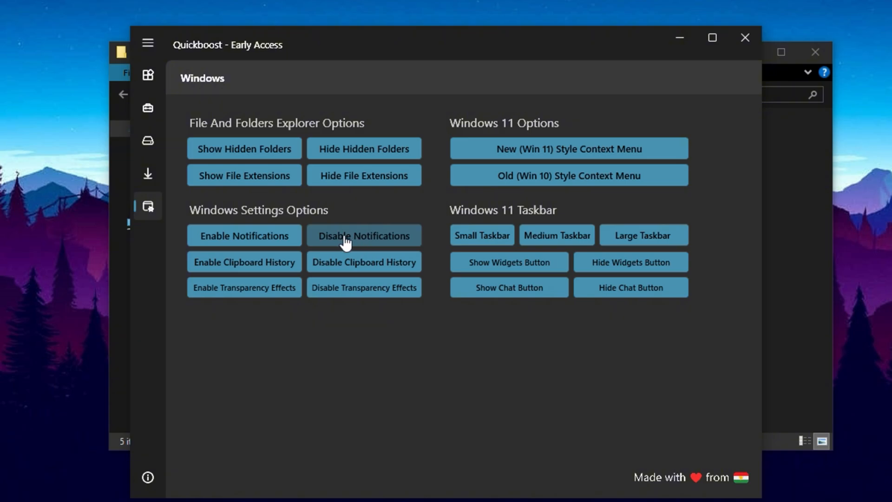
mouse_move(327, 242)
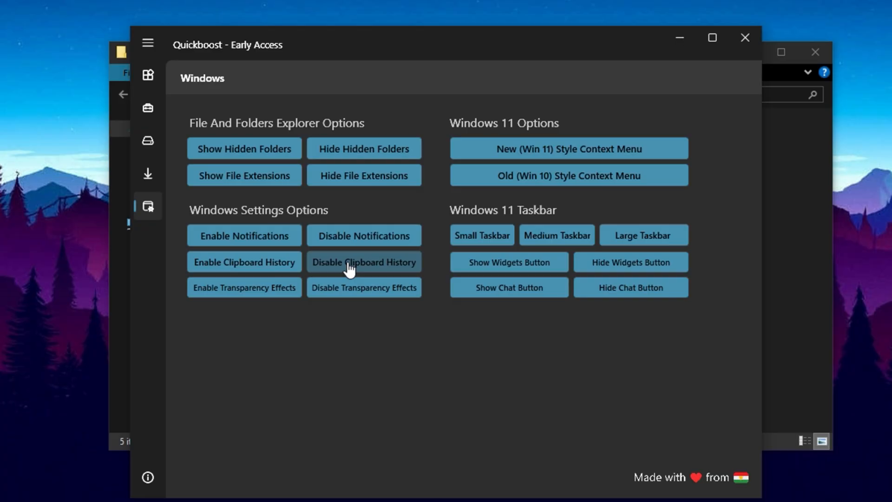
mouse_move(333, 271)
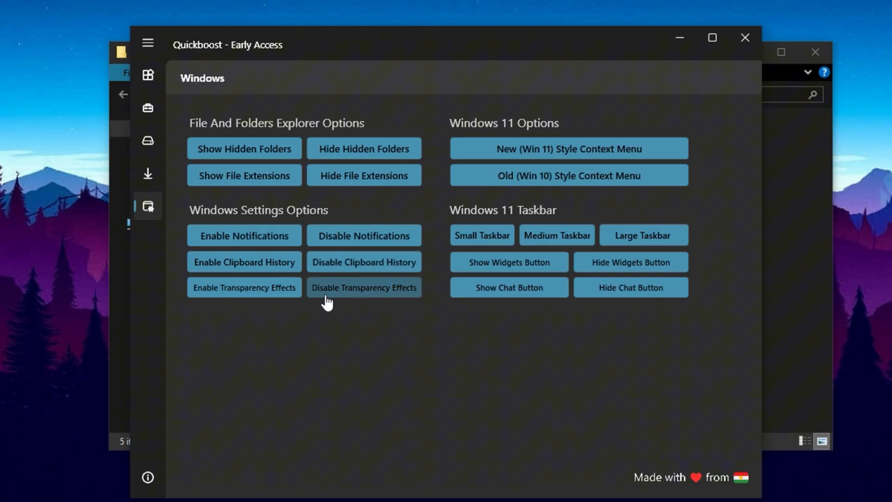
mouse_move(398, 312)
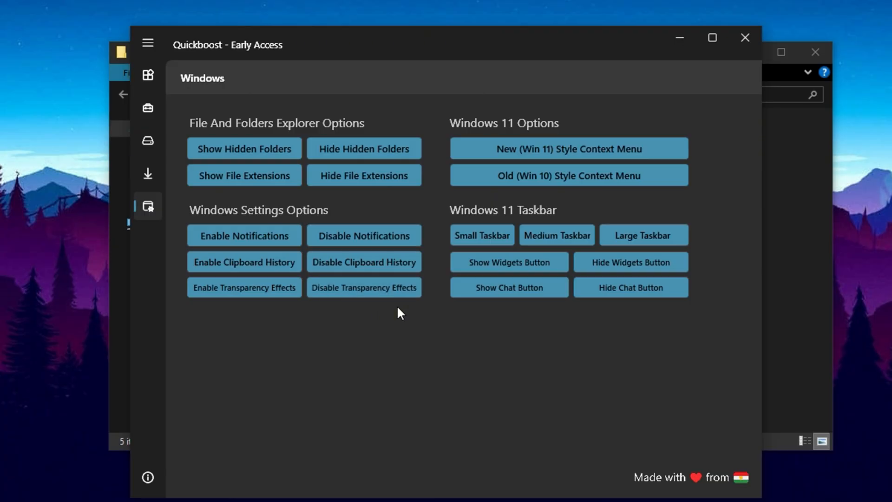
mouse_move(353, 308)
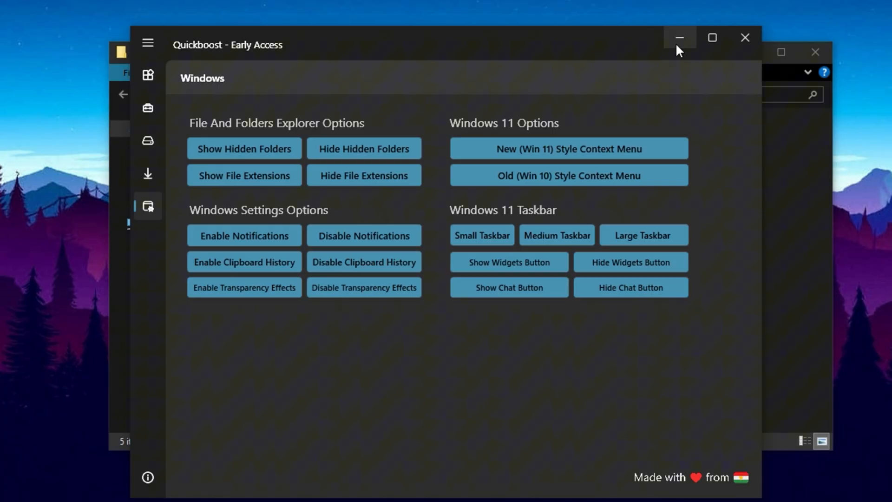
left_click(680, 37)
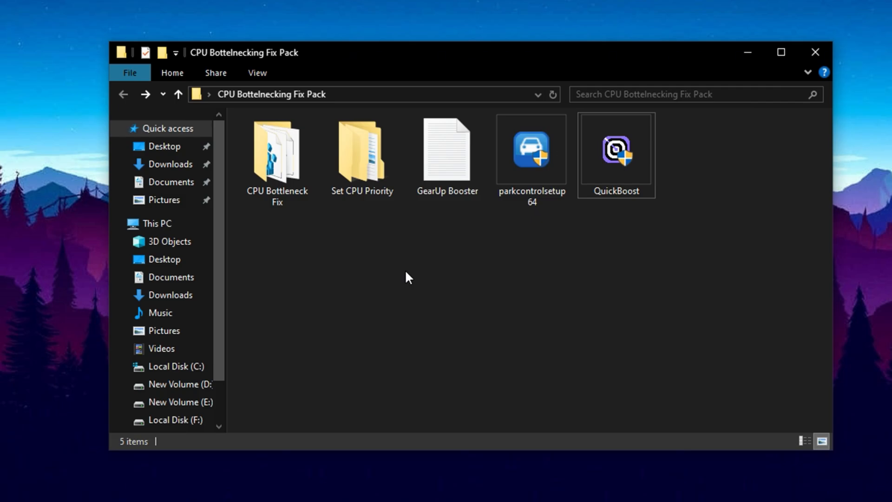
mouse_move(400, 262)
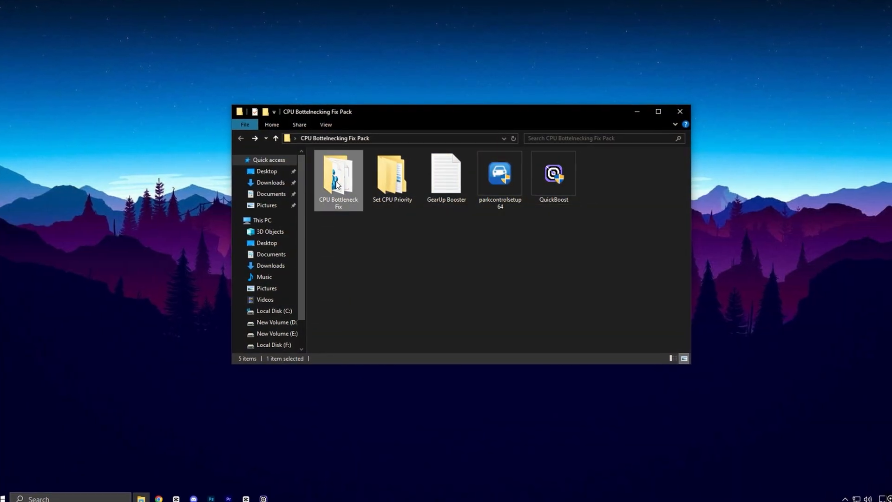
double_click(338, 174)
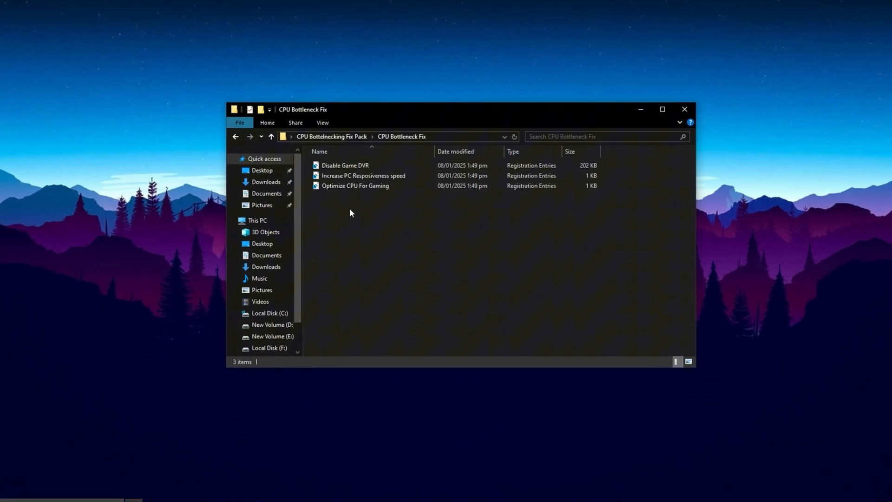
left_click(345, 165)
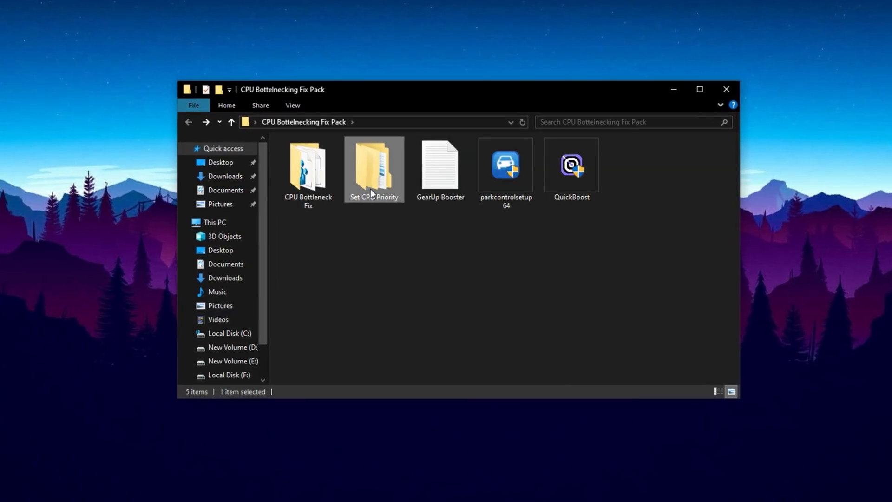
- Open the Set CPU Priority folder and browse its For INTEL CPU and For AMD CPU subfolders
double_click(374, 165)
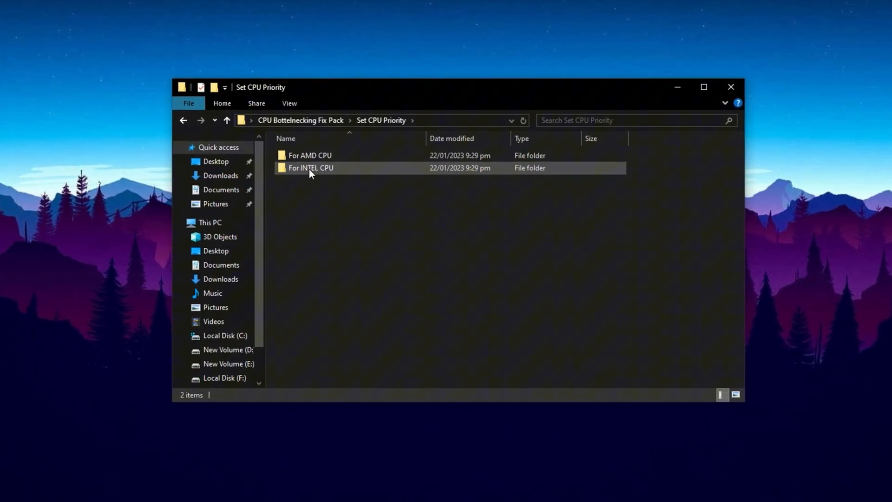
left_click(310, 167)
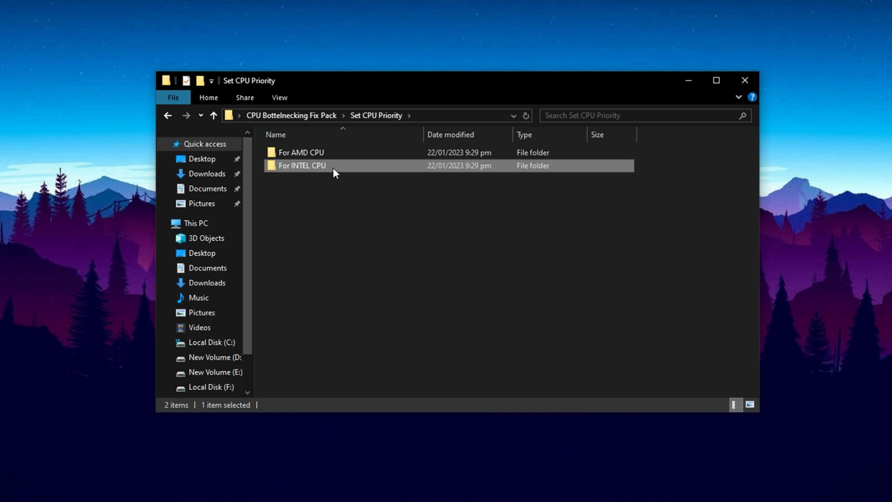
double_click(302, 165)
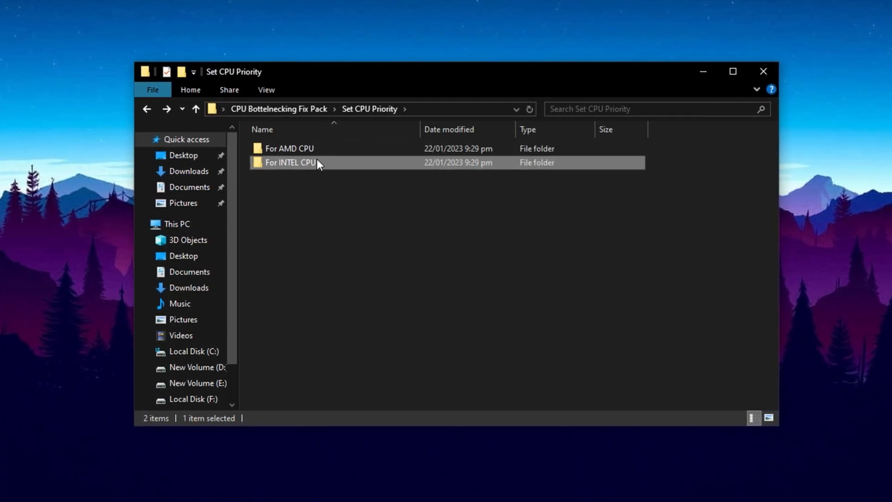
left_click(289, 148)
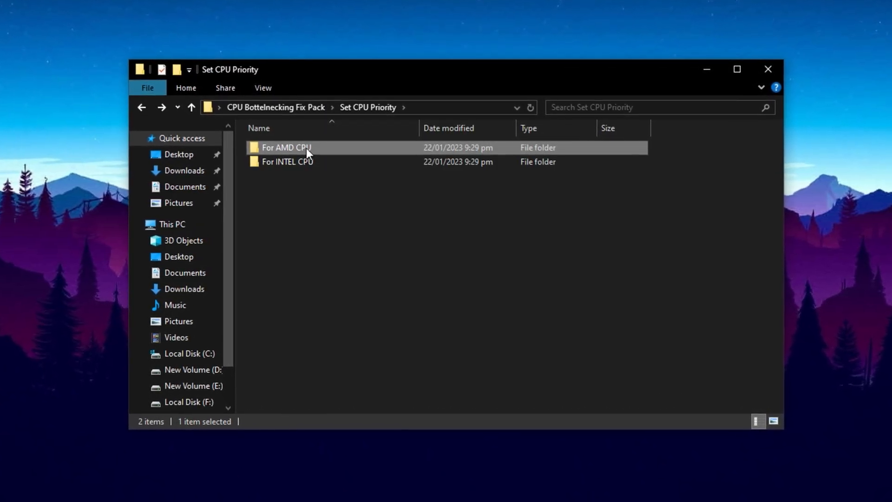
double_click(286, 147)
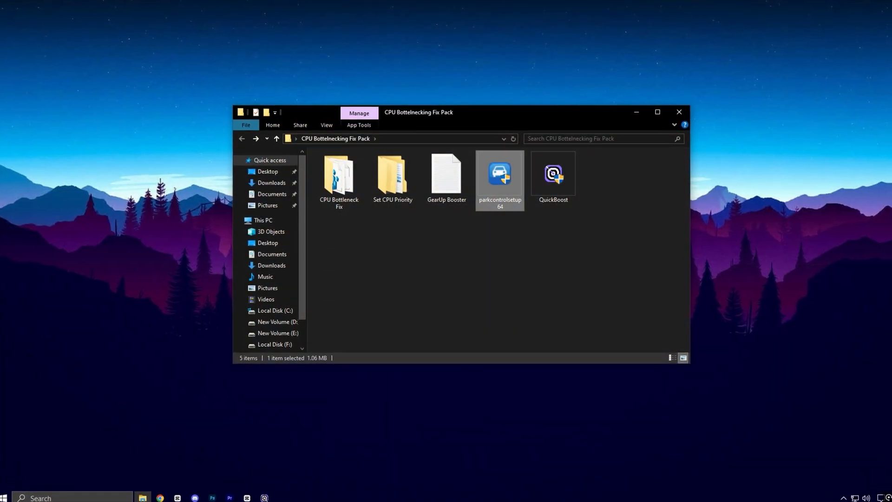
- Launch ParkControl from the fix pack and select the Bitsum Highest Performance power profile
double_click(499, 173)
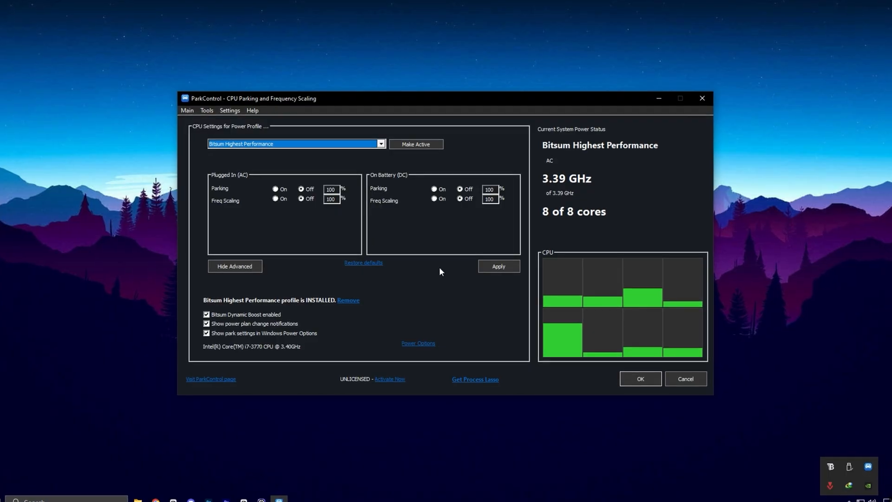
left_click(380, 144)
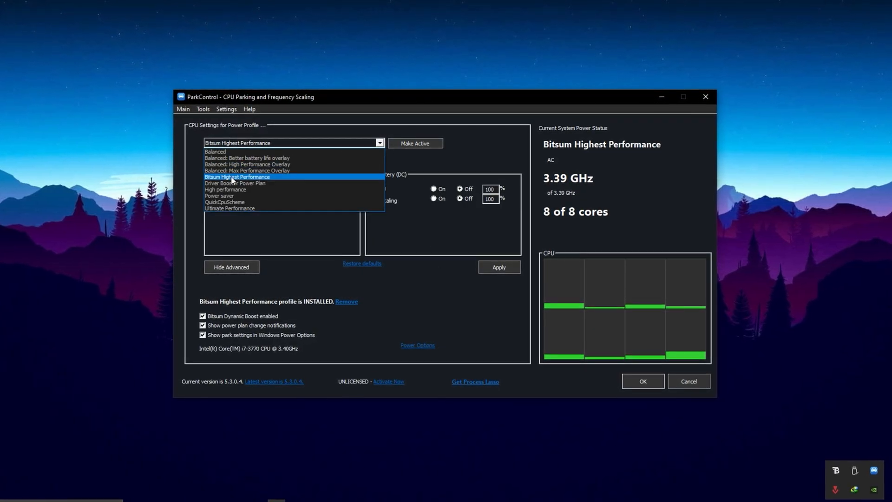
left_click(237, 176)
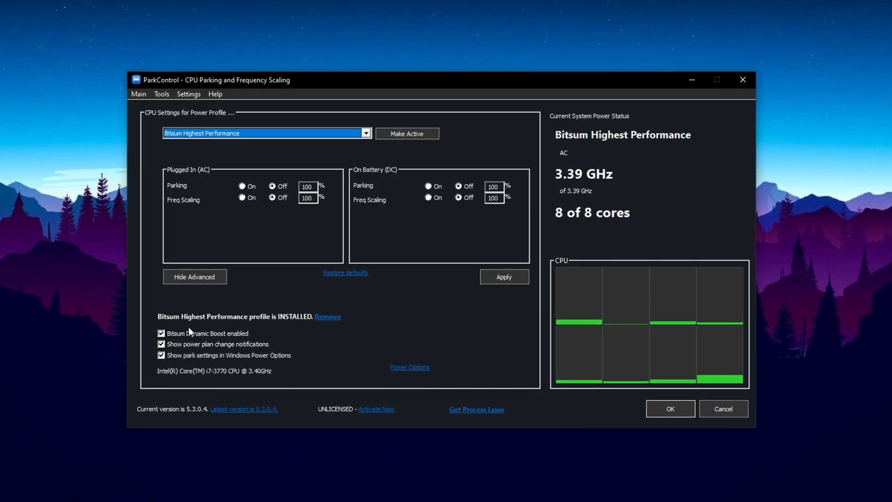
mouse_move(173, 339)
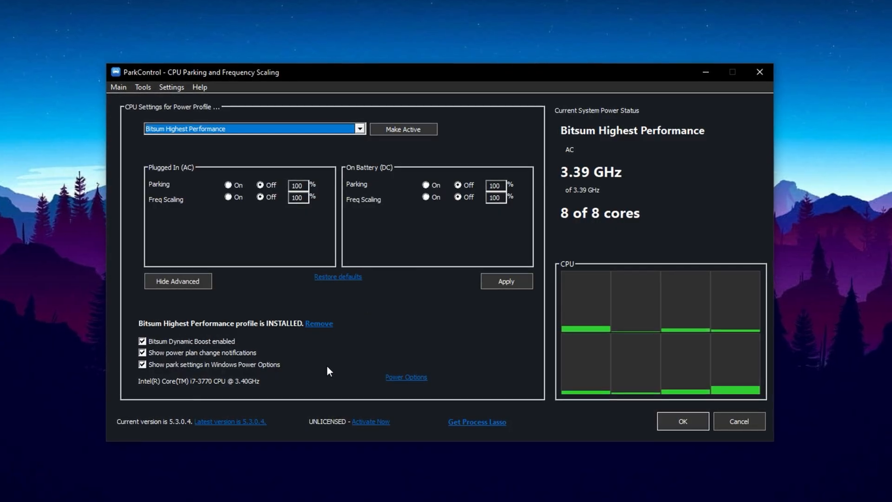
left_click(406, 377)
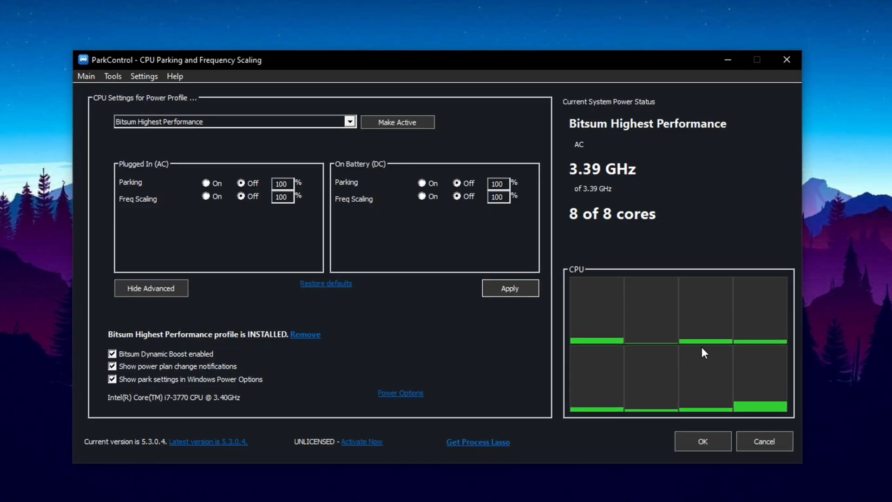
mouse_move(632, 365)
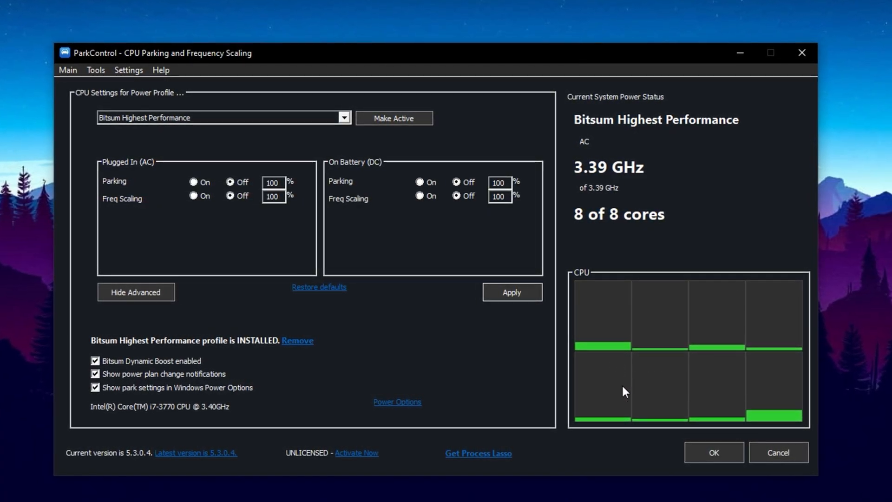
mouse_move(640, 373)
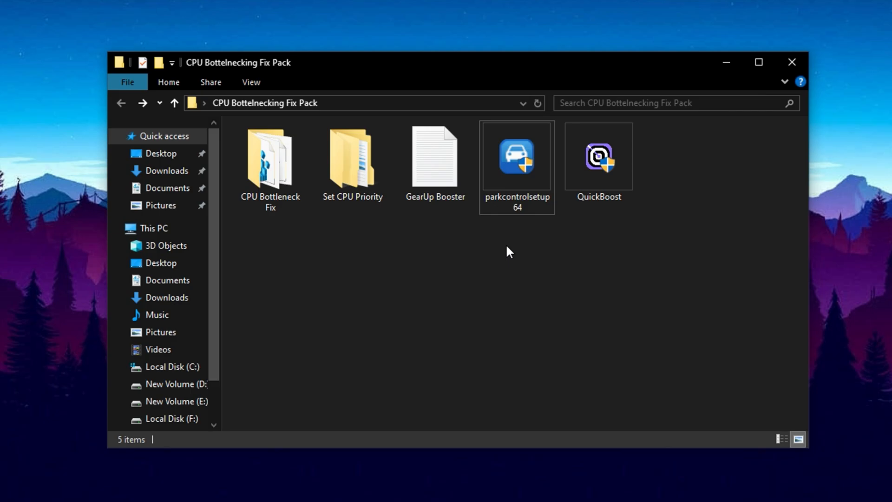
- Select the 136-byte GearUp Booster file in the fix pack folder
left_click(435, 158)
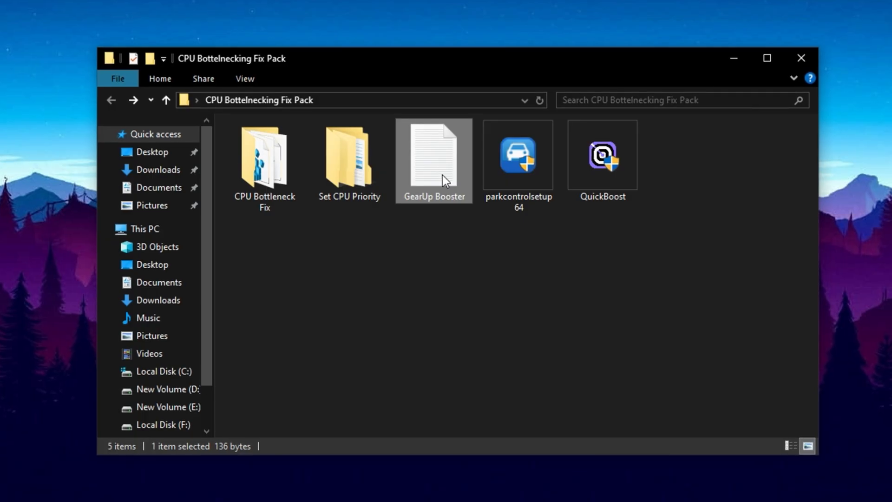
mouse_move(456, 254)
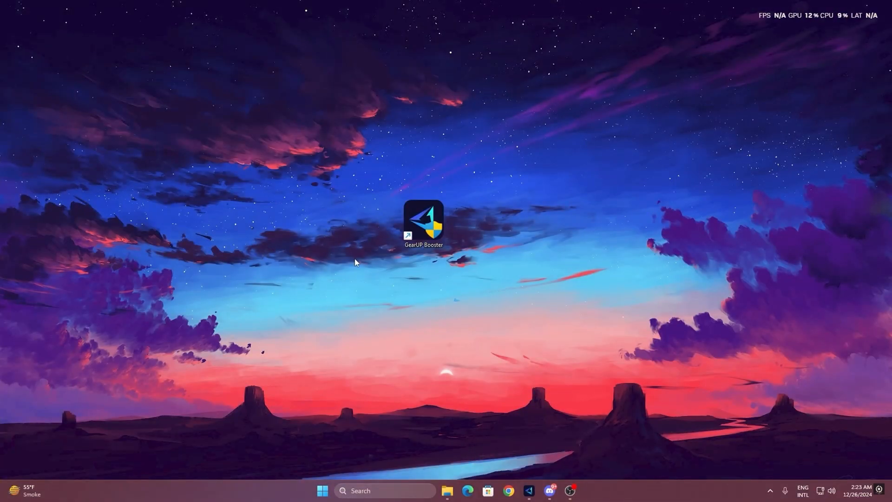
mouse_move(430, 229)
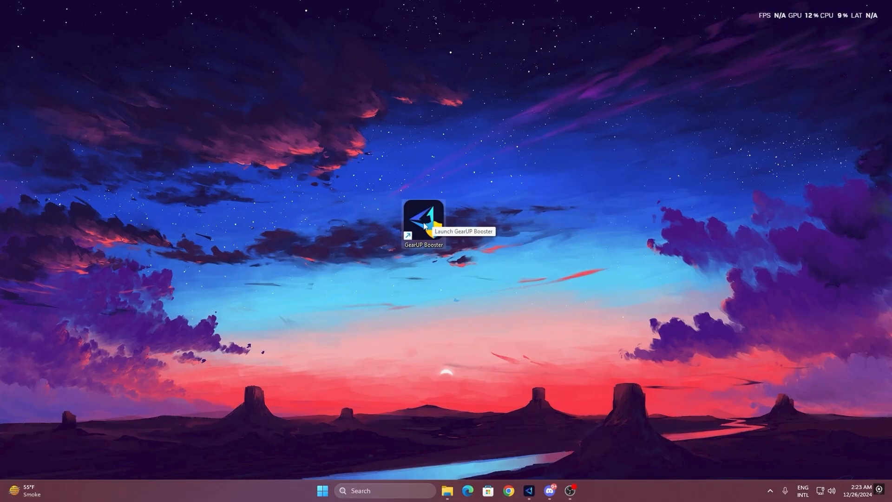
mouse_move(436, 212)
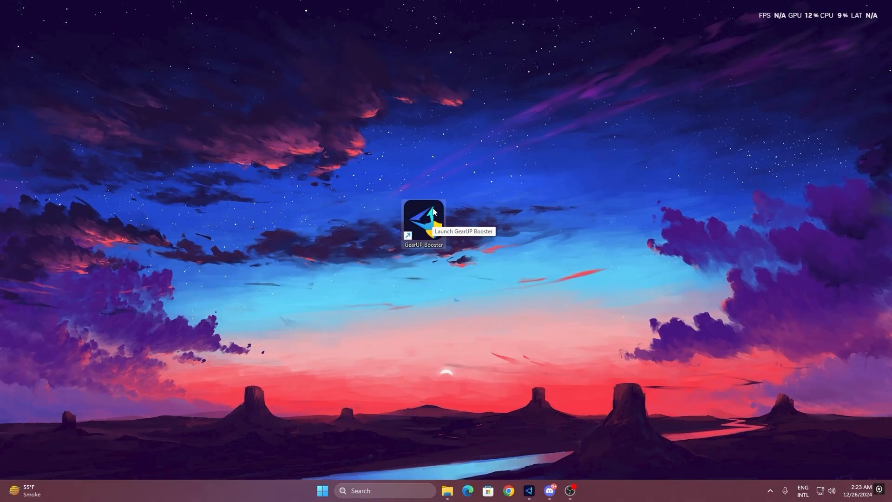
- Launch GearUP Booster from its desktop shortcut, browse the Games catalogue, and return Home
double_click(423, 220)
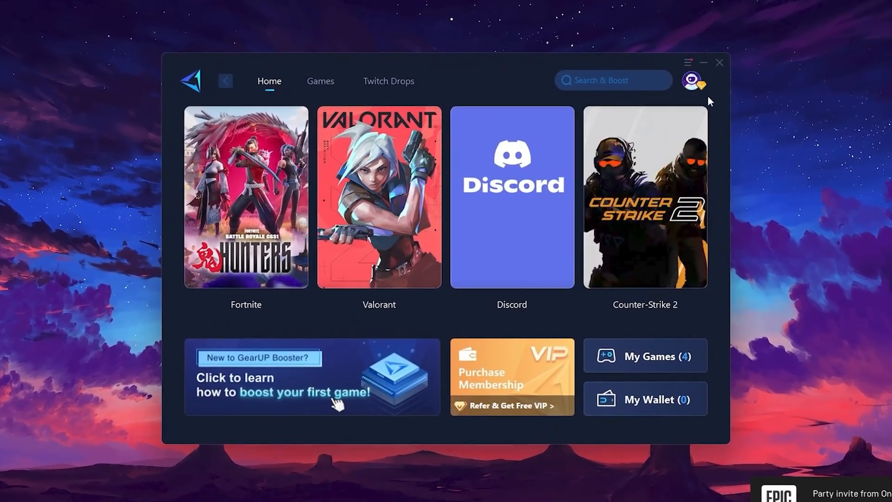
left_click(693, 80)
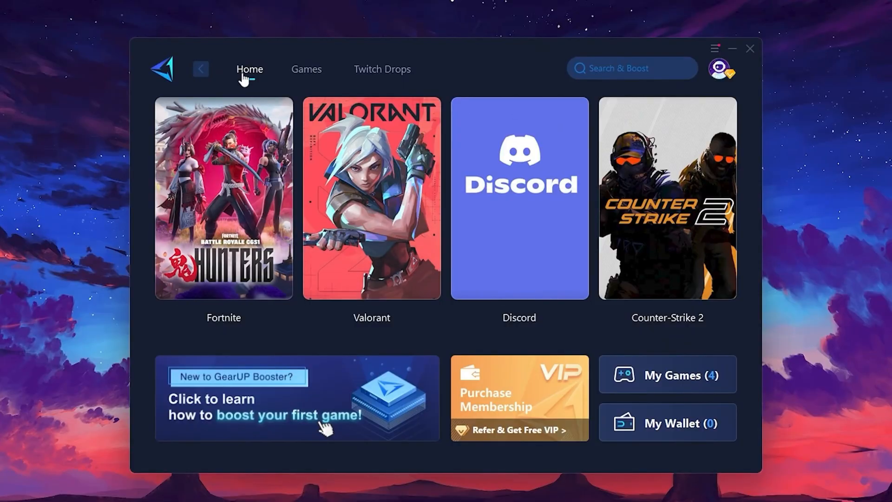
mouse_move(678, 180)
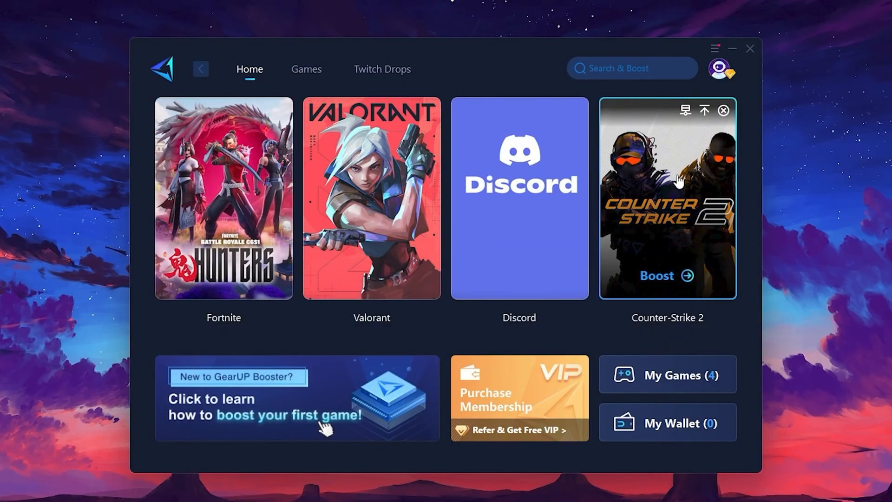
left_click(305, 69)
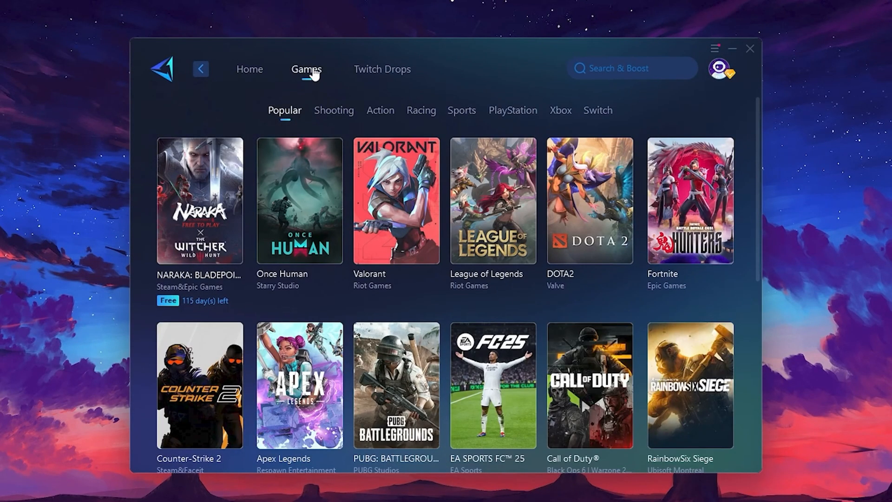
mouse_move(614, 173)
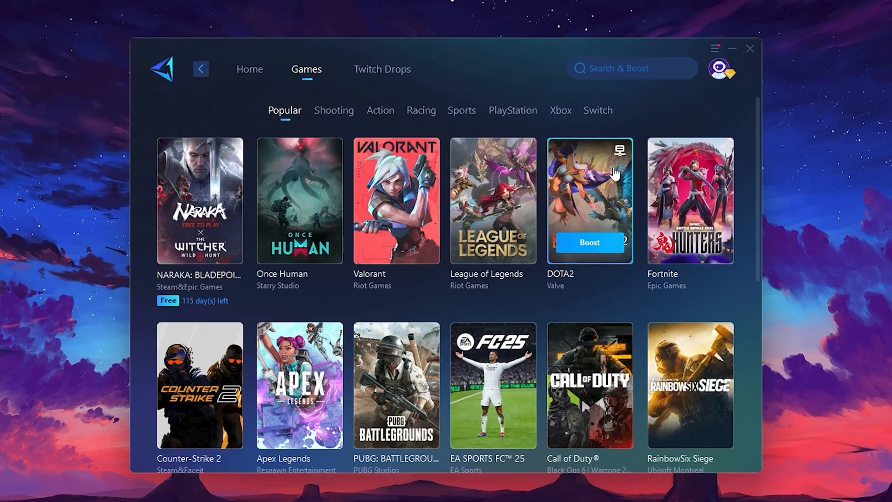
mouse_move(619, 151)
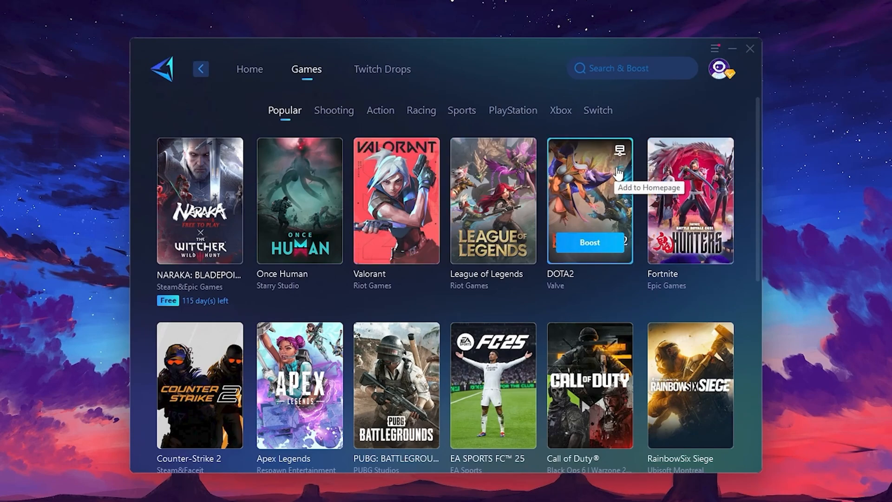
left_click(249, 69)
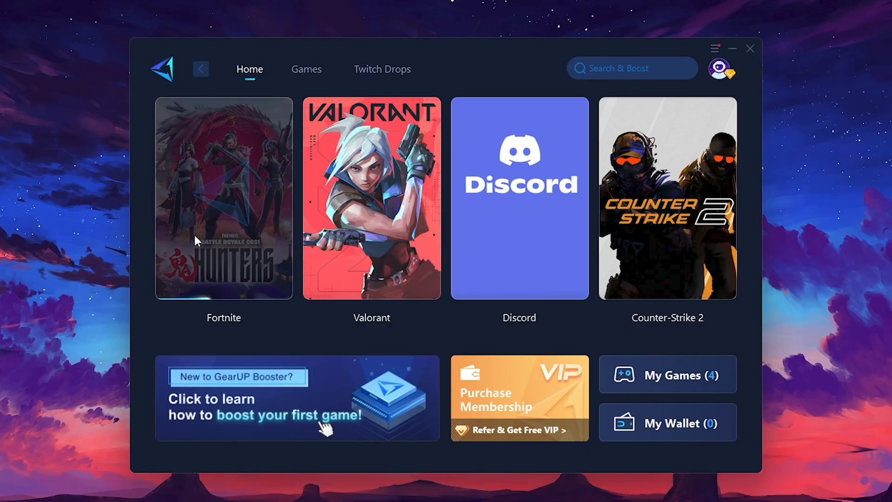
- Boost Fortnite and review its server regions, keeping Middle East as the region
left_click(221, 202)
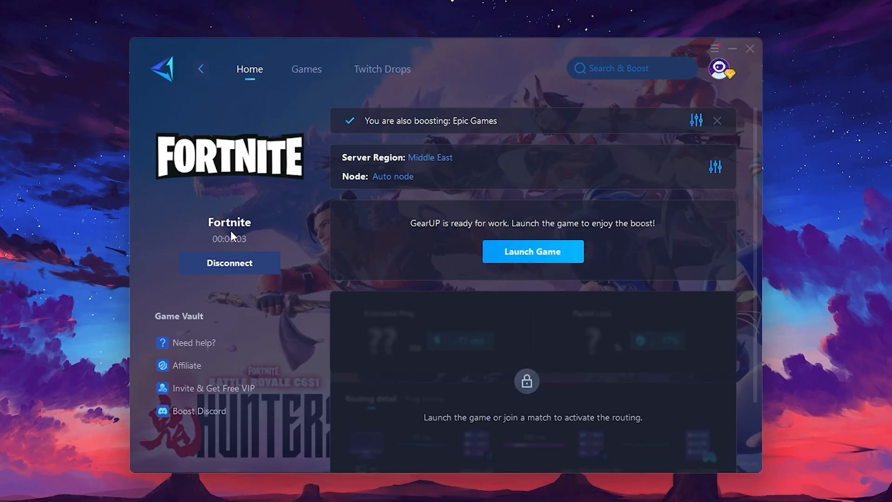
mouse_move(386, 166)
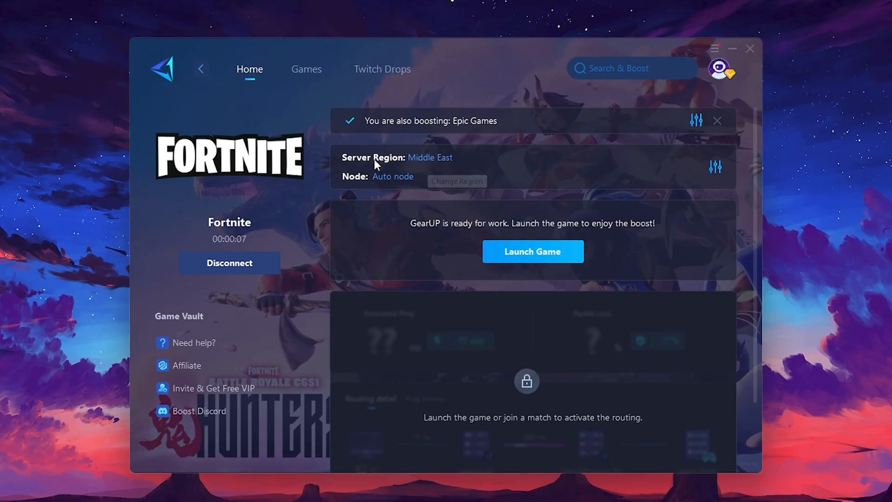
left_click(456, 181)
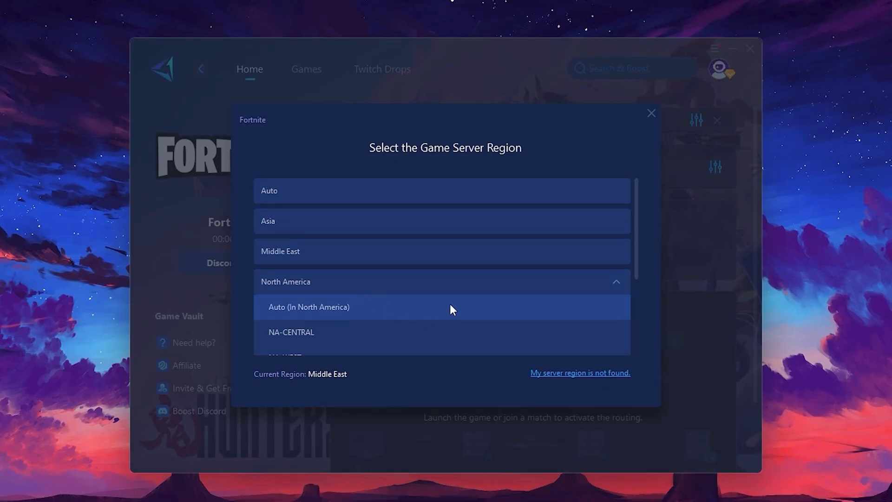
mouse_move(435, 292)
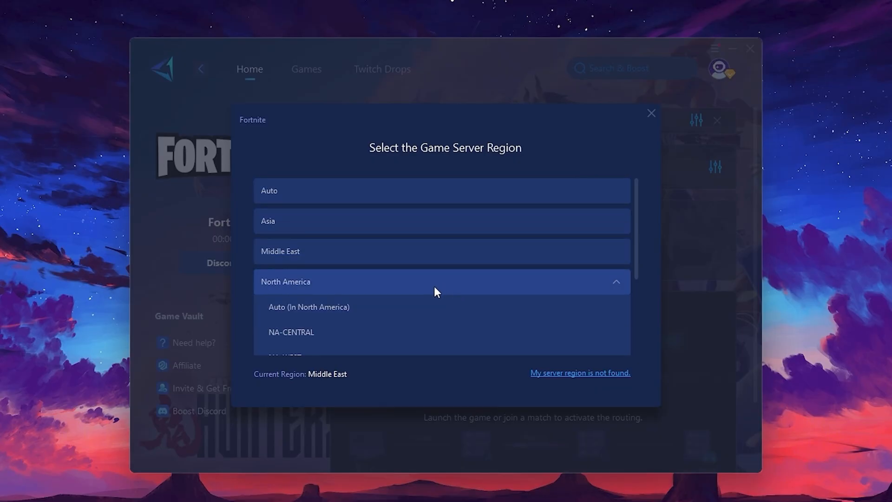
scroll("down", 3)
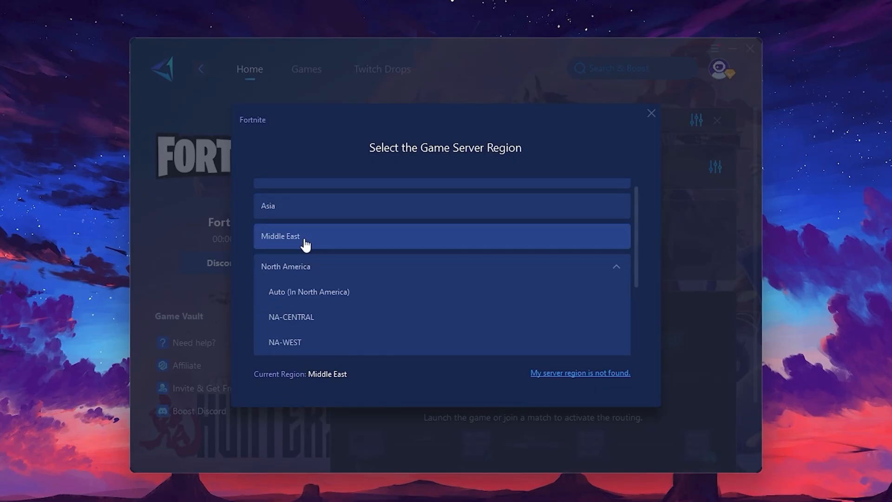
mouse_move(652, 115)
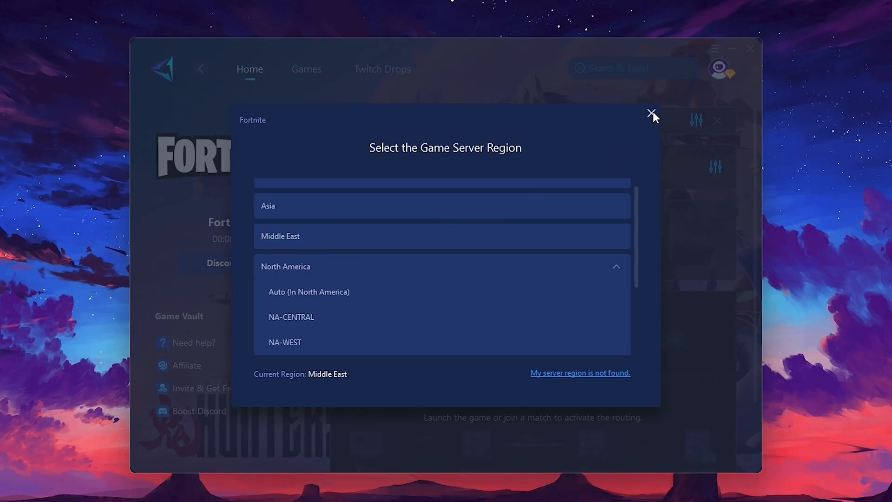
left_click(651, 113)
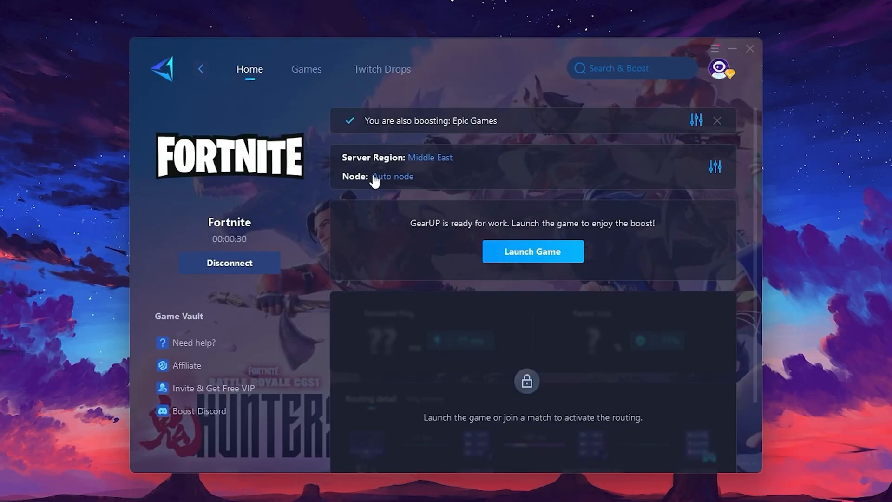
left_click(393, 177)
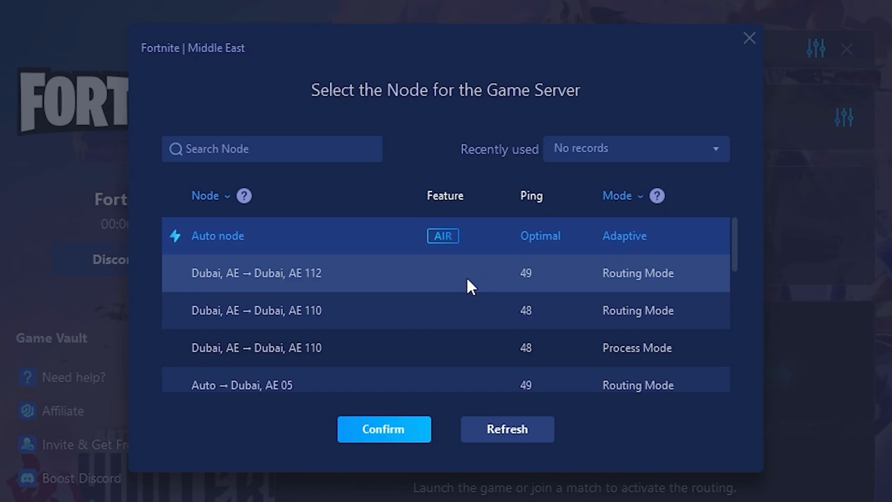
scroll("down", 3)
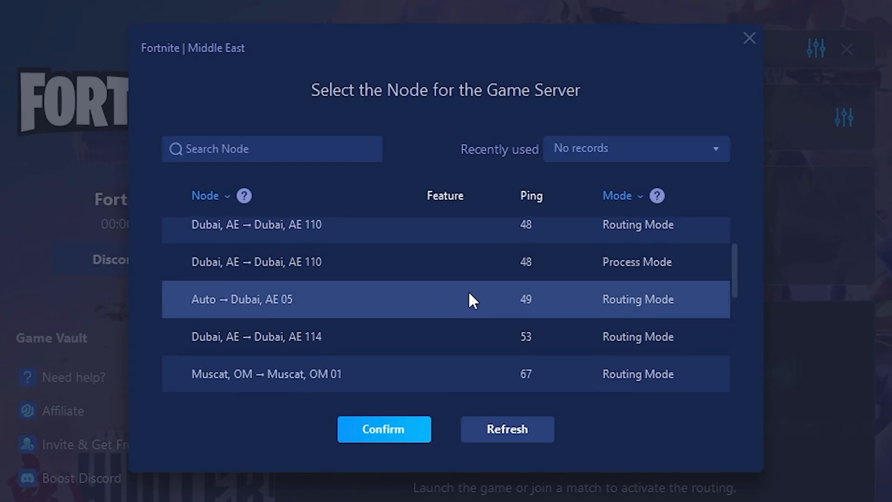
mouse_move(480, 297)
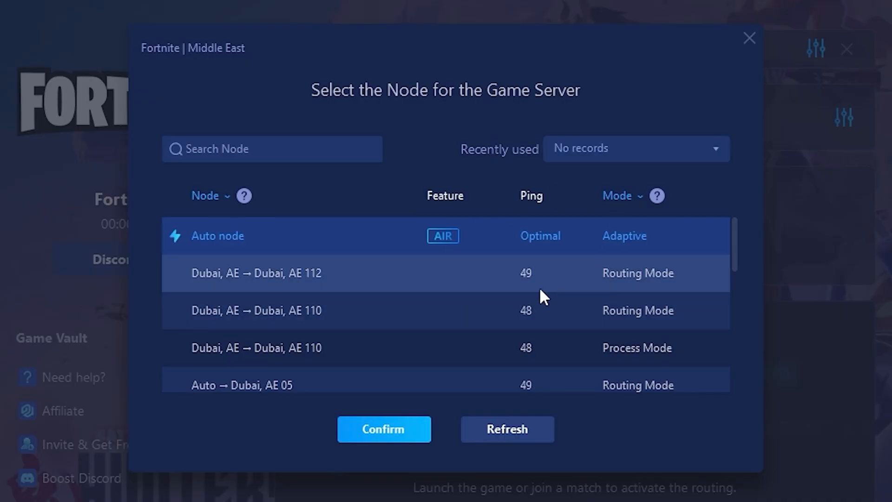
mouse_move(620, 256)
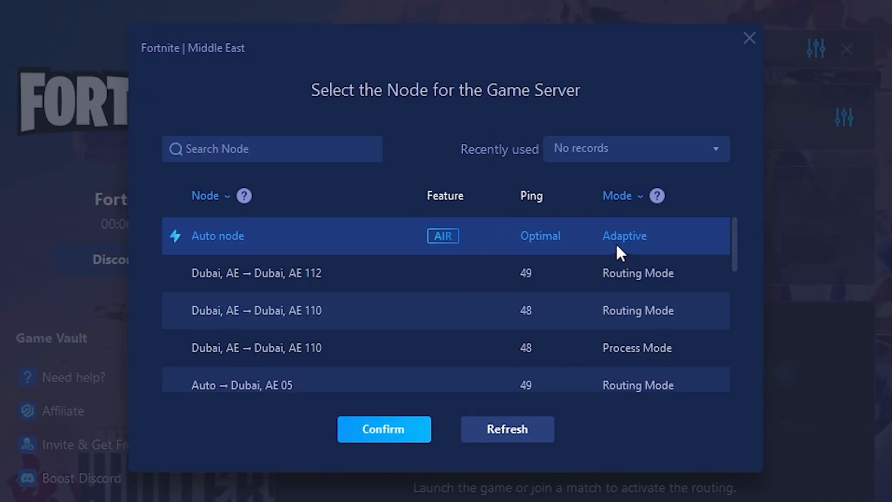
left_click(384, 429)
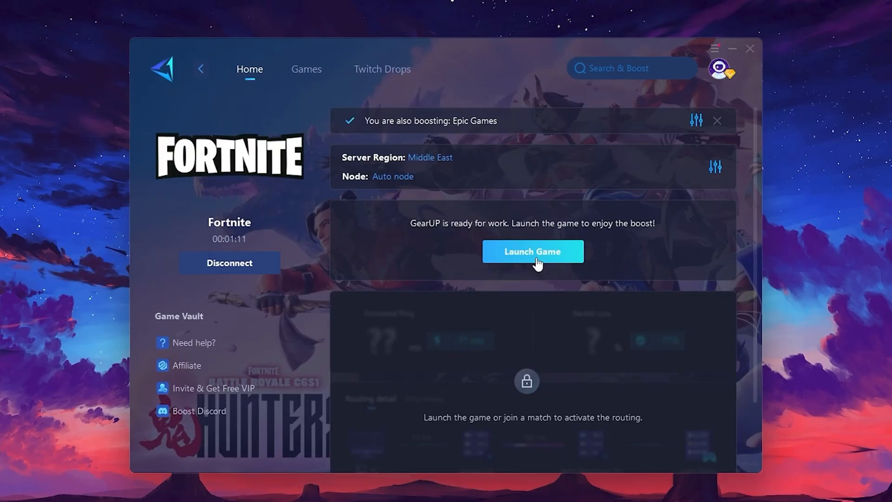
- Search Windows for 'printers & scanners', then 'privacy settings' to reach Privacy settings
type("printers & scanners")
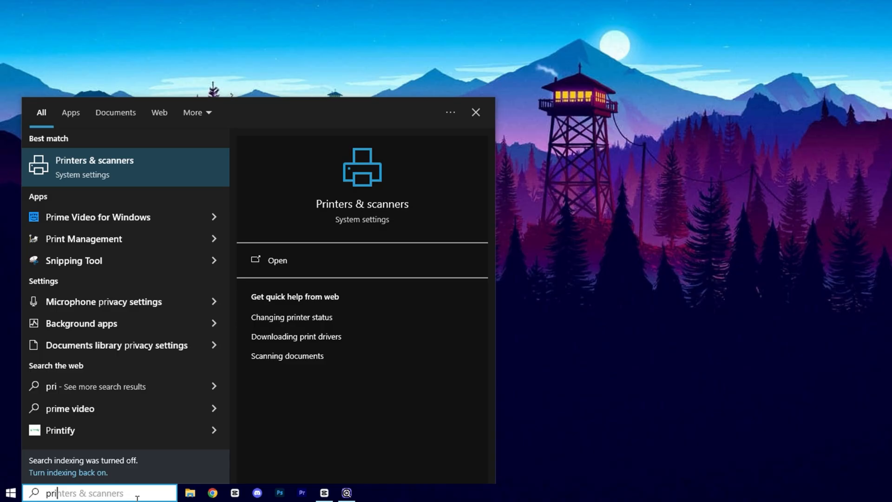
type("privacy settings")
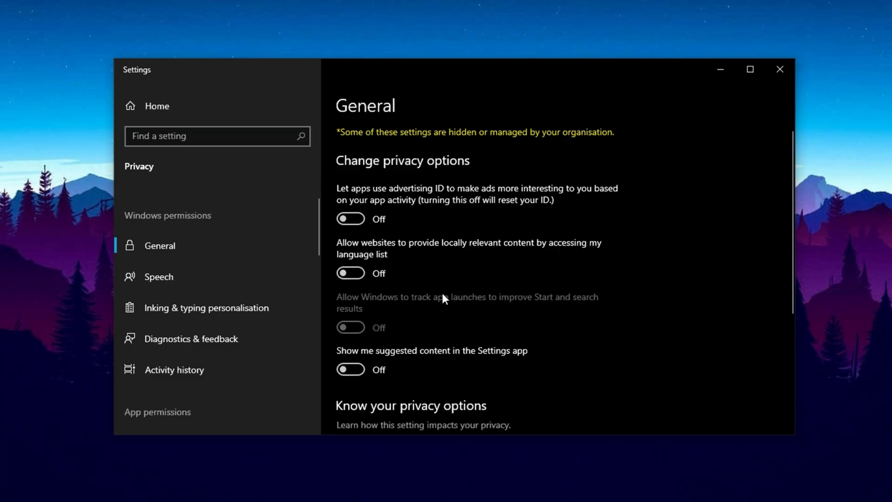
mouse_move(369, 341)
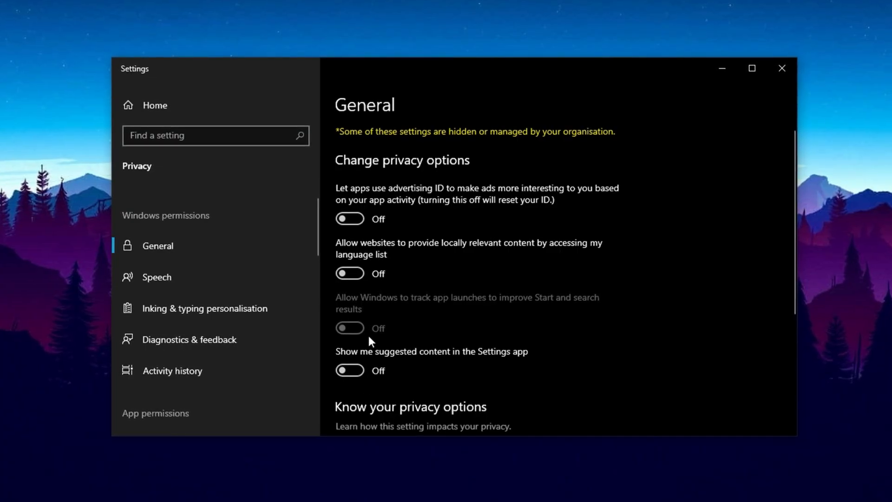
mouse_move(405, 341)
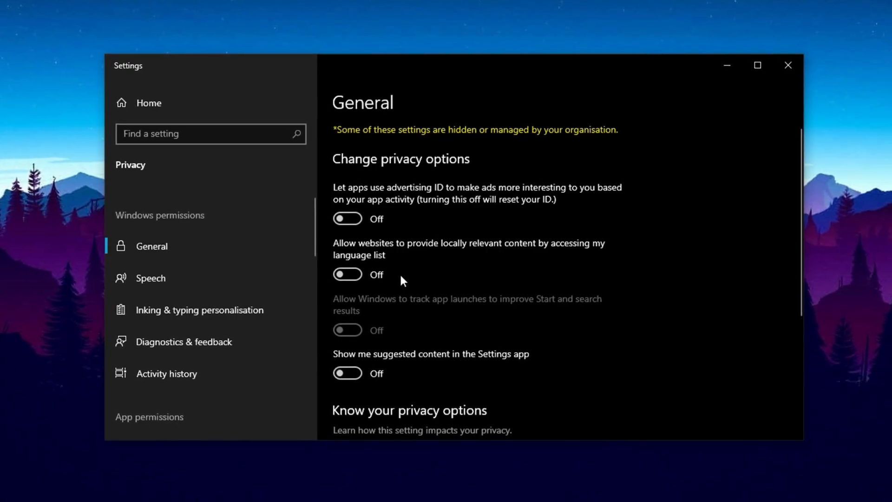
- Review the Speech, Diagnostics & feedback and Inking & typing personalisation privacy pages
left_click(150, 278)
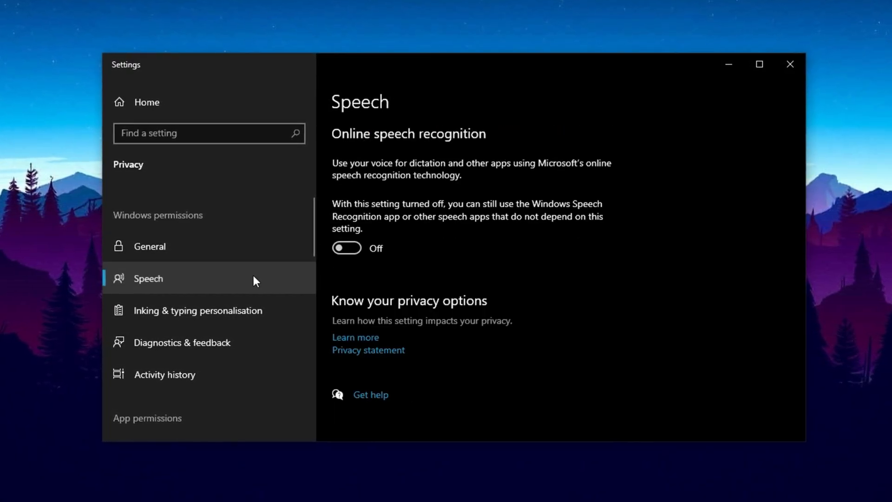
mouse_move(226, 313)
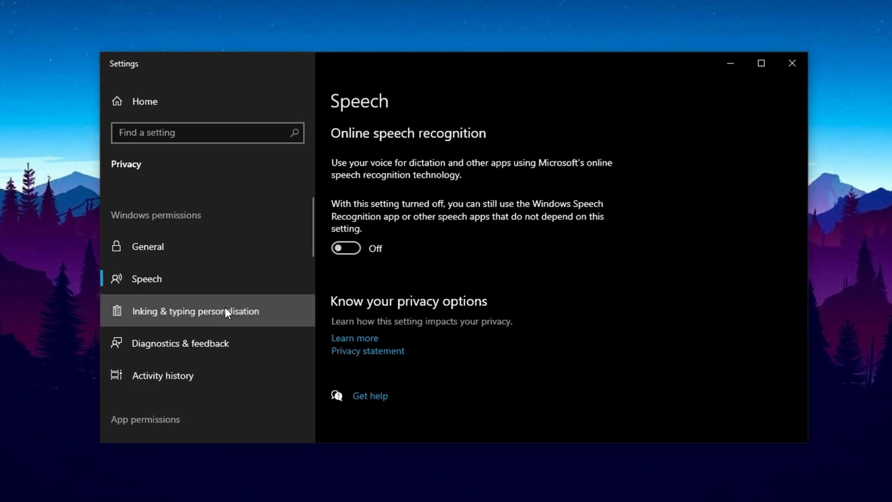
left_click(178, 344)
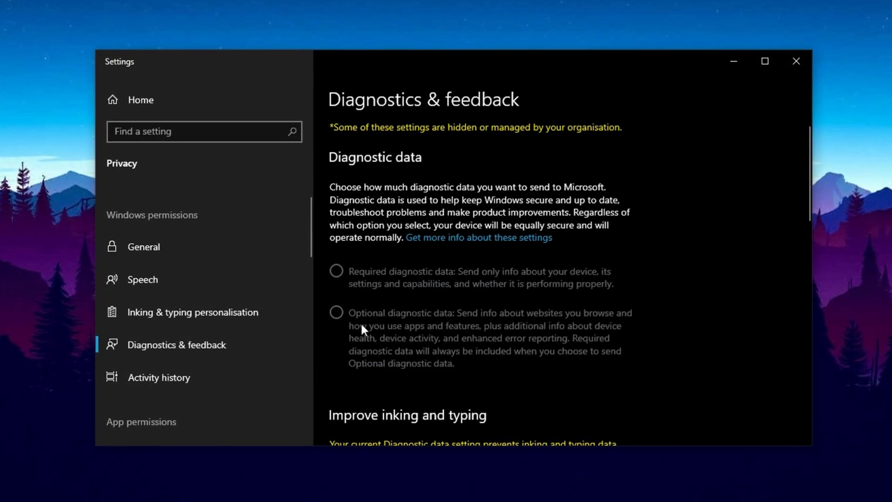
mouse_move(232, 324)
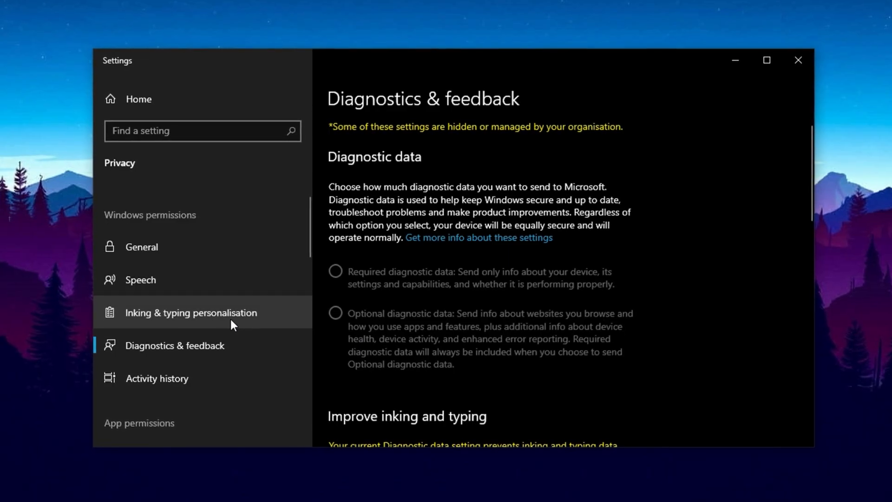
left_click(139, 279)
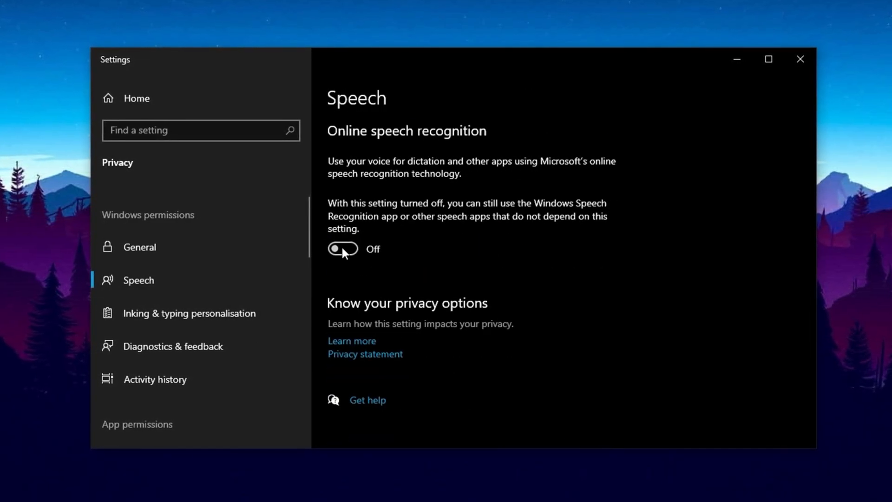
left_click(189, 313)
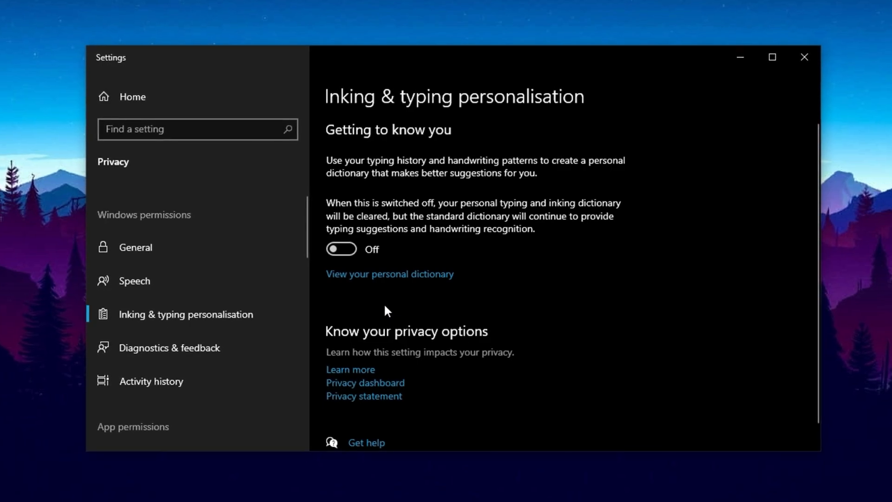
mouse_move(204, 366)
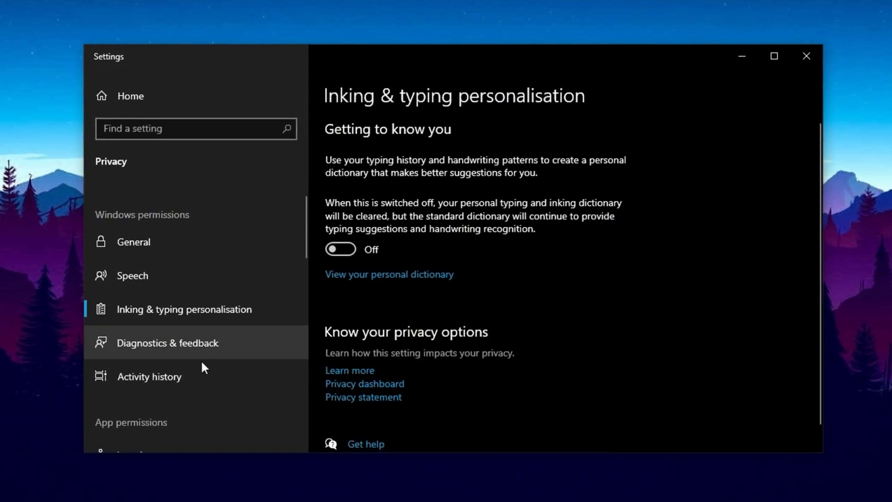
scroll("down", 3)
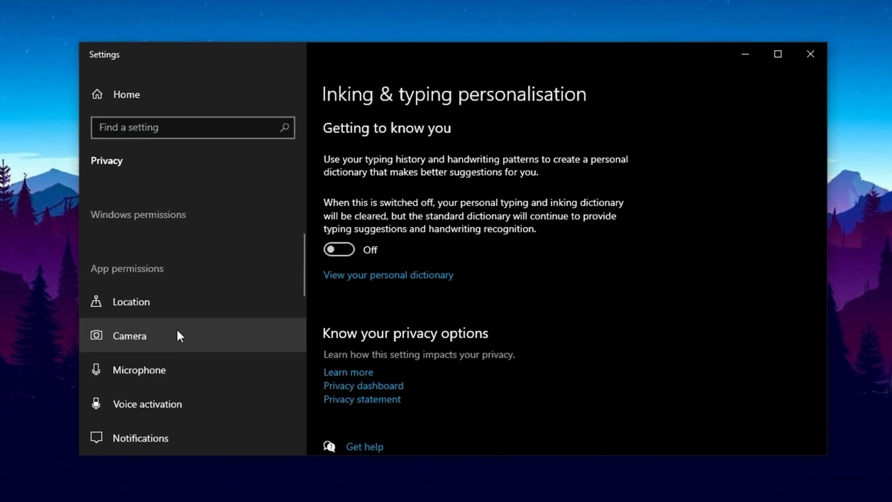
- Review the Microphone, Location and Camera permission pages, with location and camera access off
left_click(130, 336)
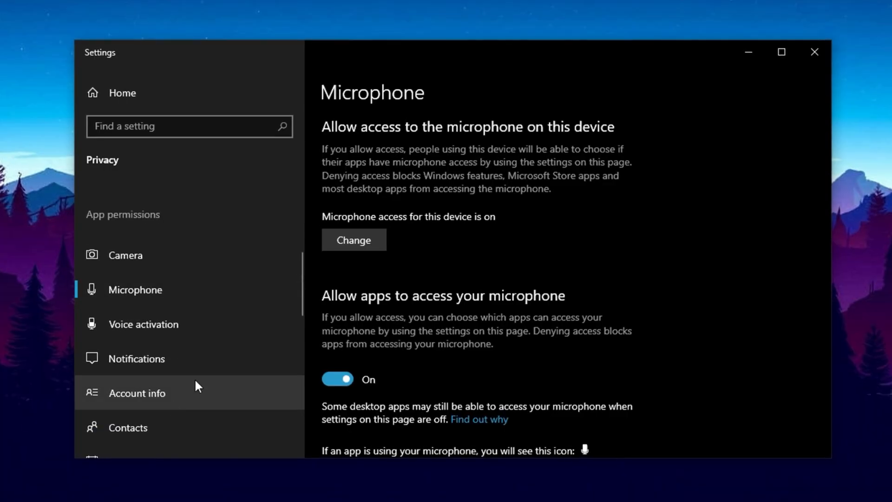
mouse_move(193, 382)
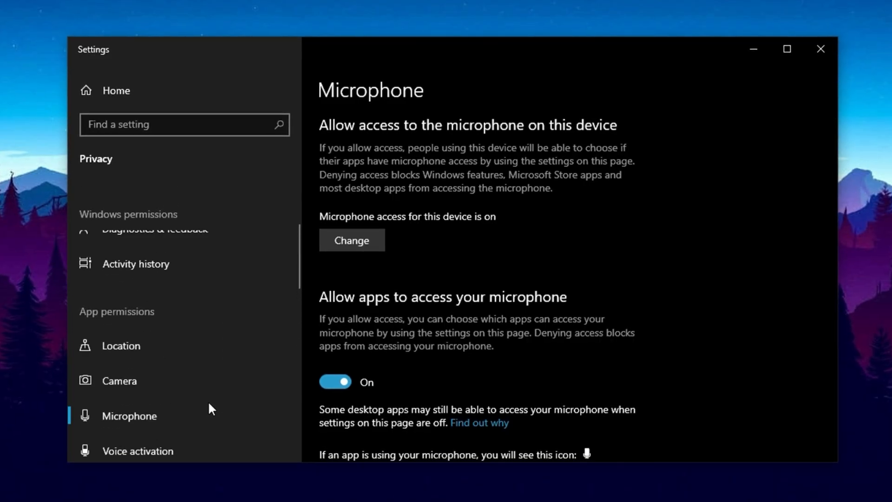
mouse_move(198, 421)
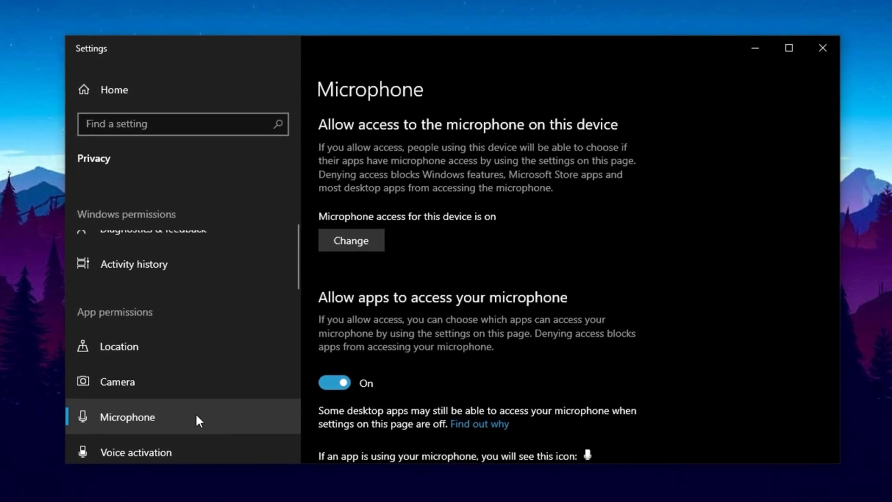
left_click(119, 347)
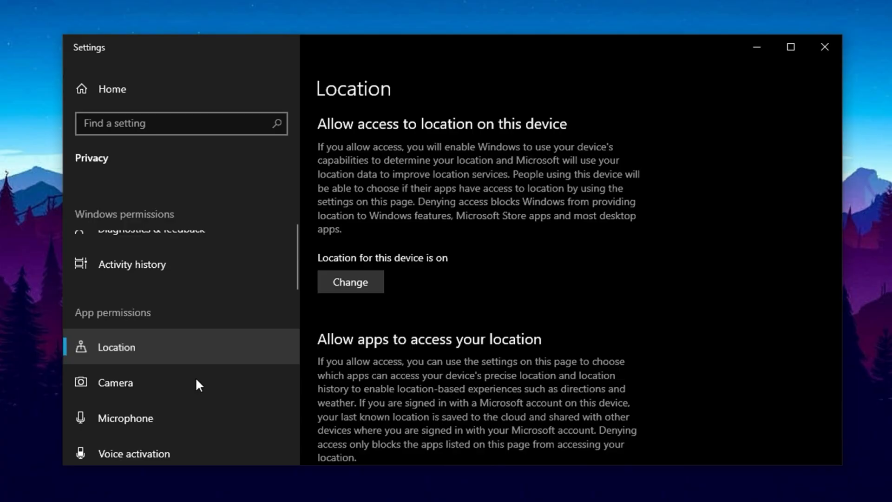
scroll("down", 3)
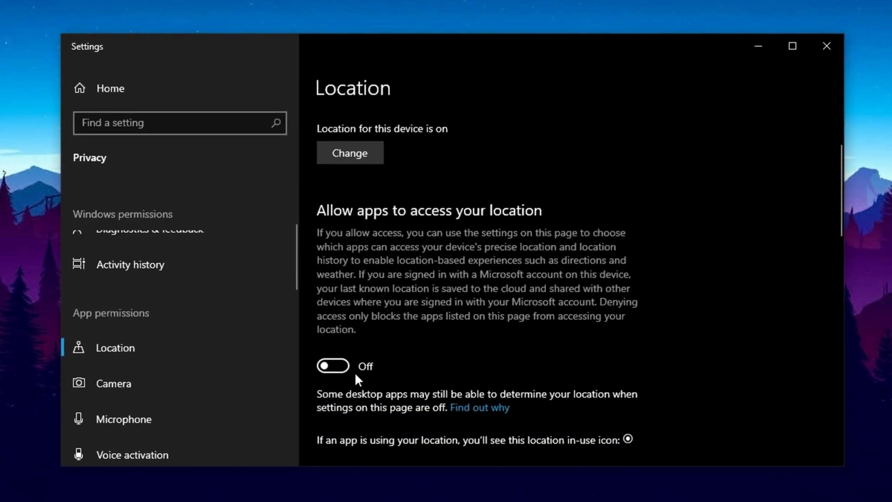
left_click(113, 383)
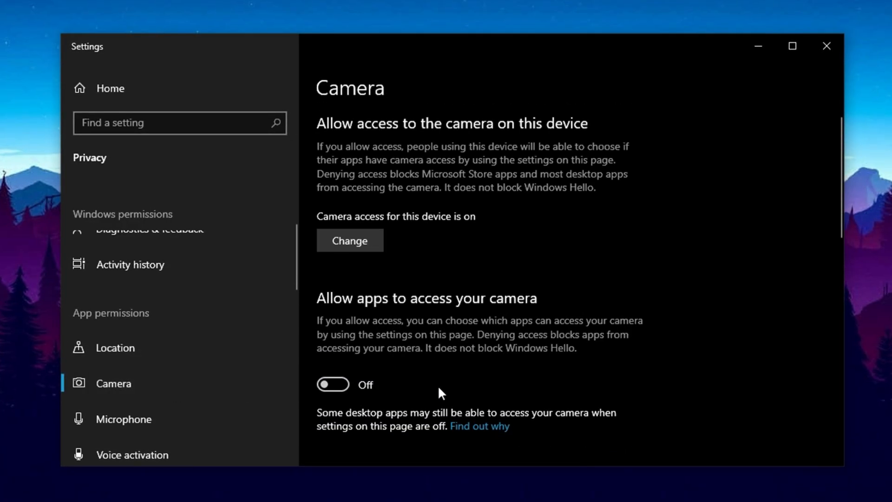
scroll("down", 3)
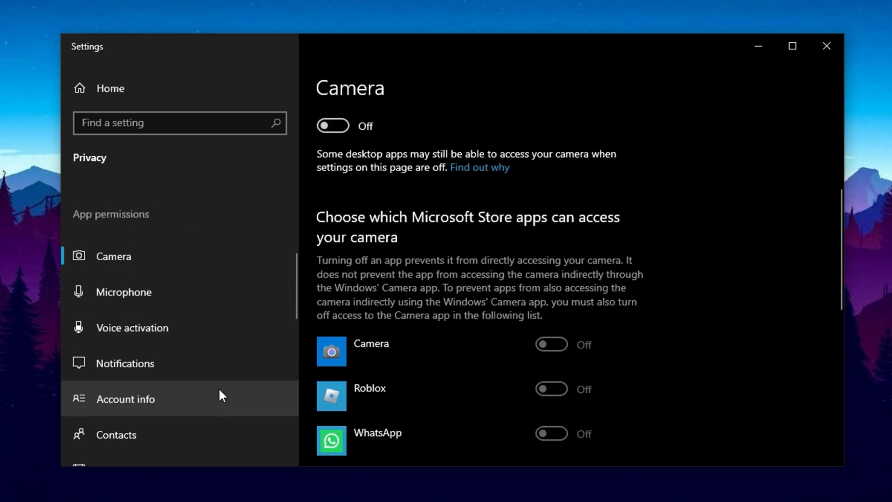
scroll("down", 3)
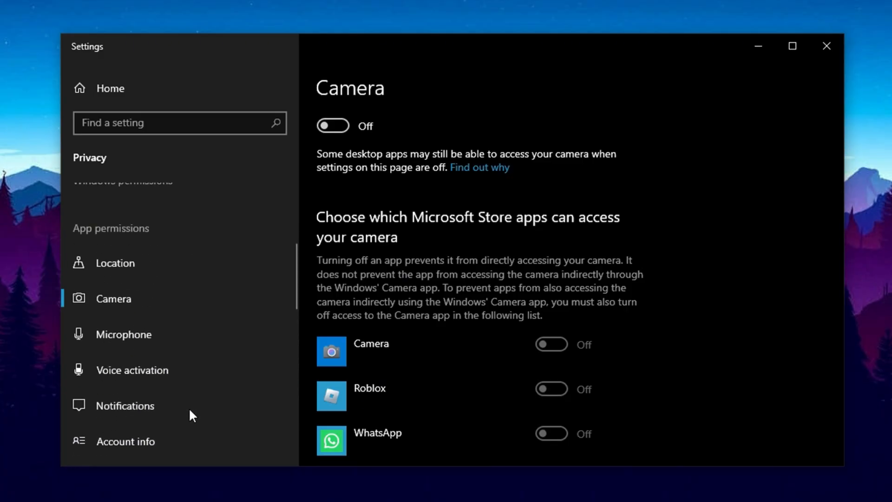
mouse_move(245, 313)
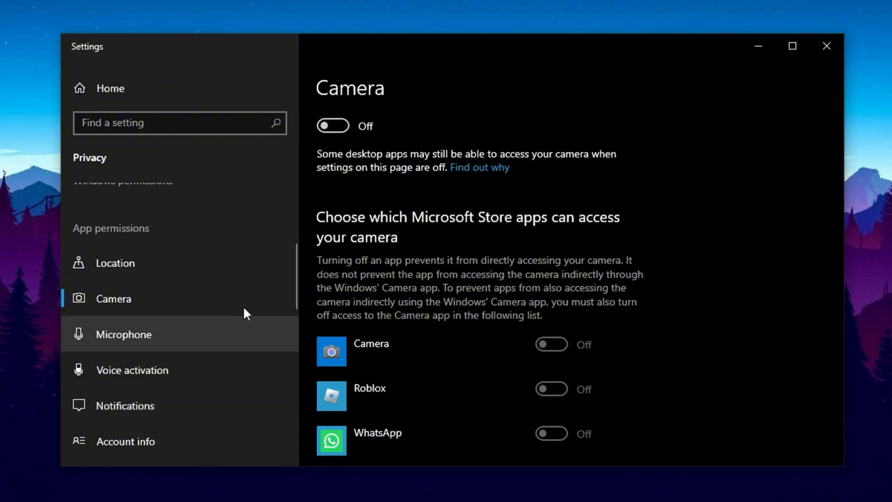
mouse_move(174, 343)
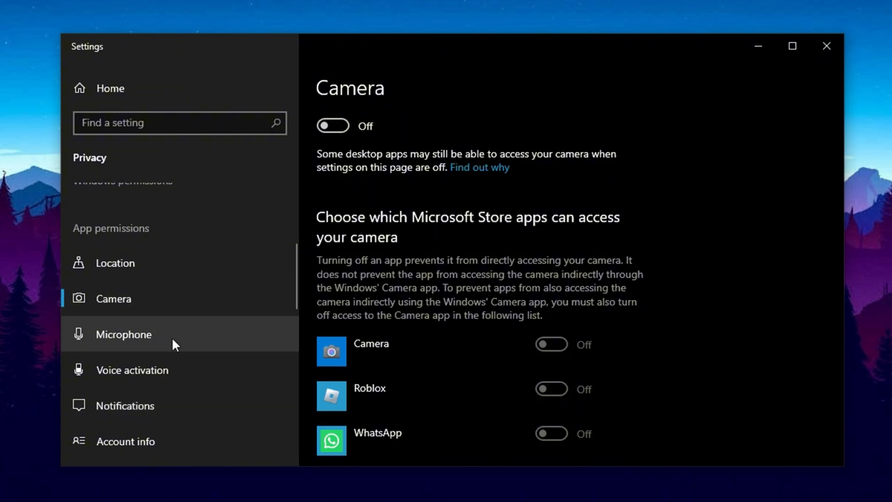
mouse_move(172, 311)
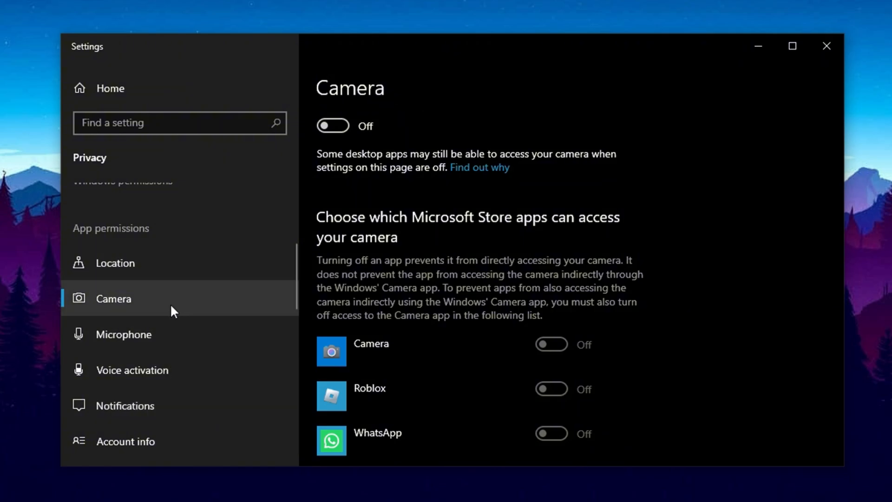
- Search Settings for 'advanced' and open View advanced system settings
left_click(792, 46)
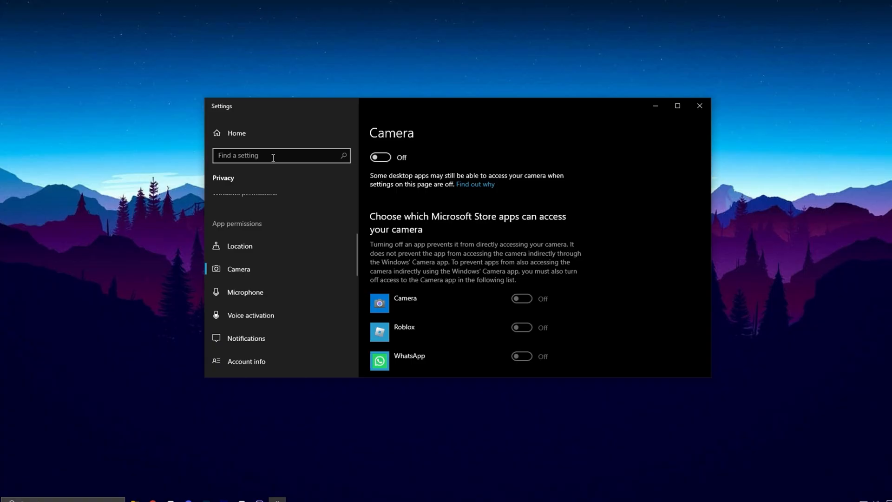
type("advanced system")
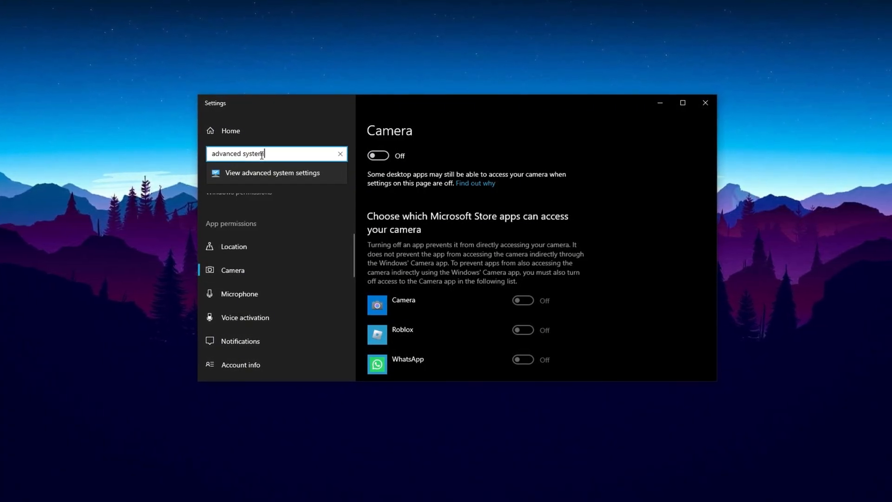
left_click(272, 173)
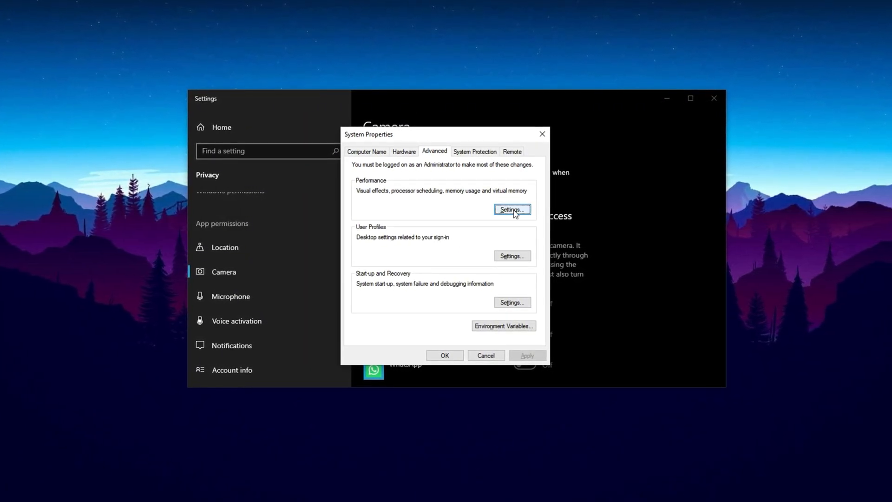
- Limit visual effects to window animations, thumbnails and smooth font edges, and apply
left_click(512, 209)
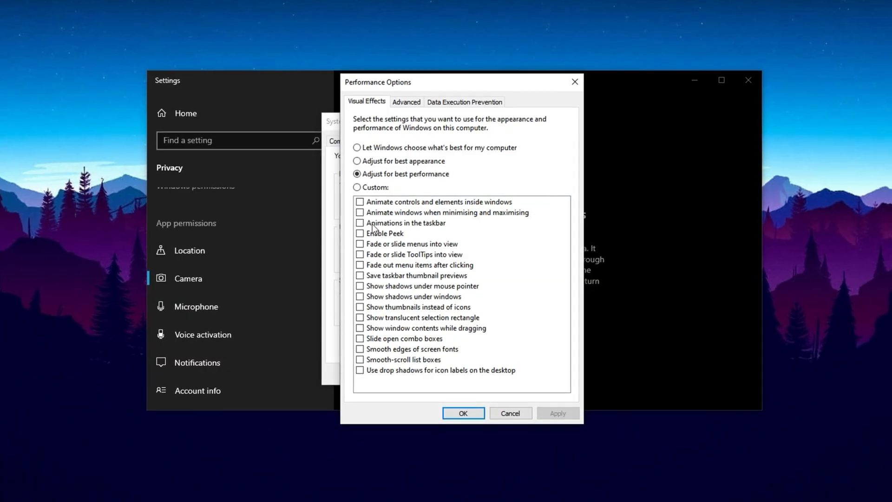
left_click(358, 212)
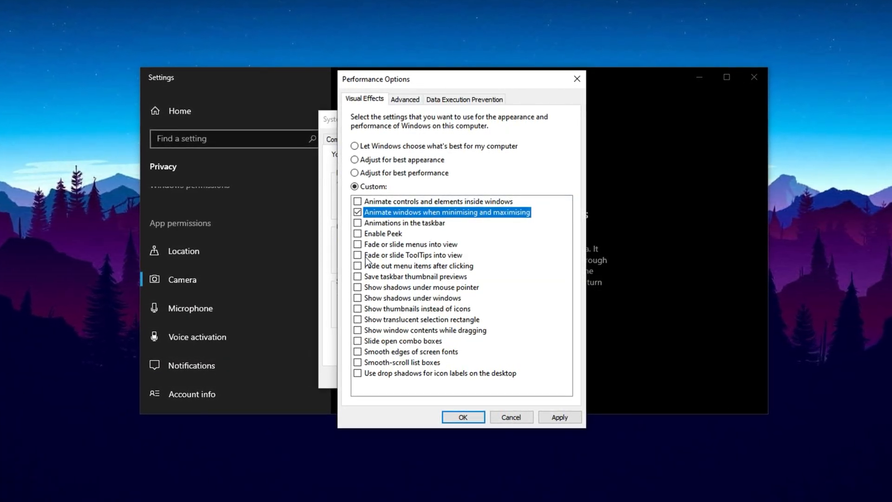
left_click(356, 309)
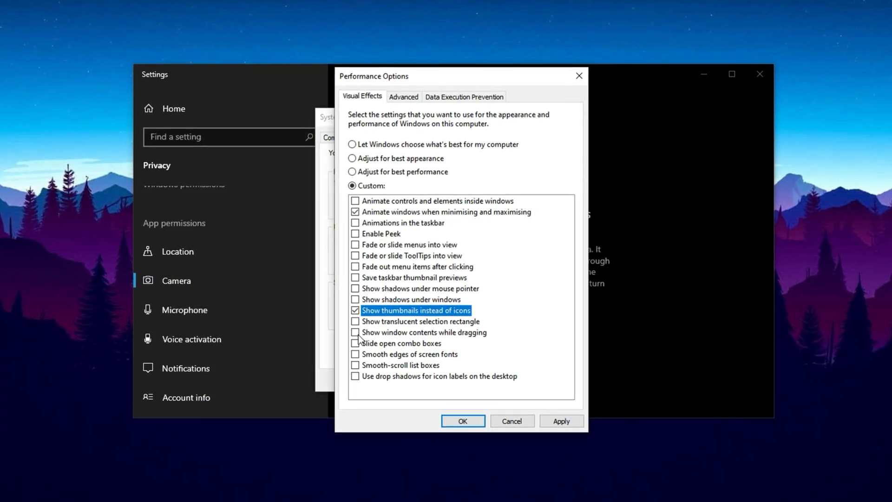
left_click(354, 355)
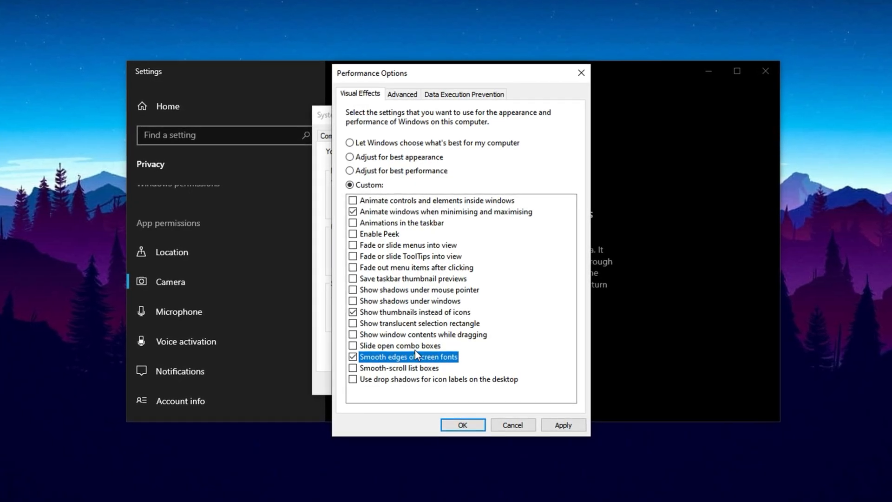
left_click(563, 427)
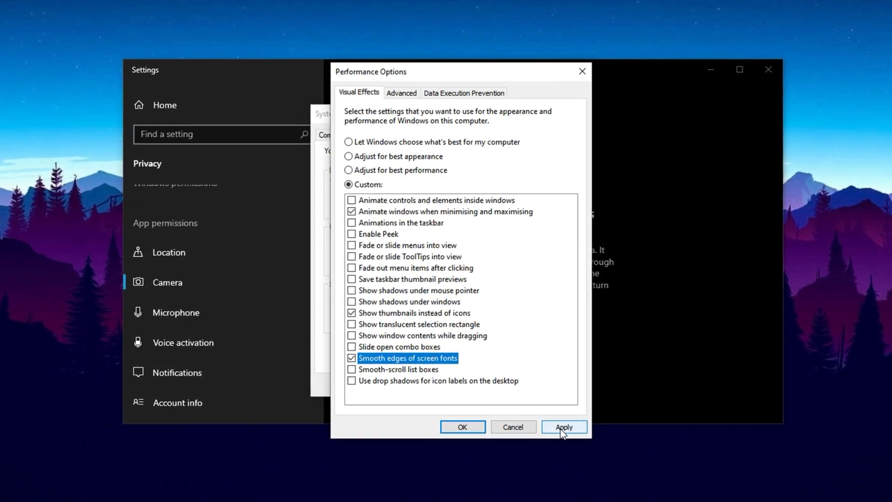
left_click(564, 426)
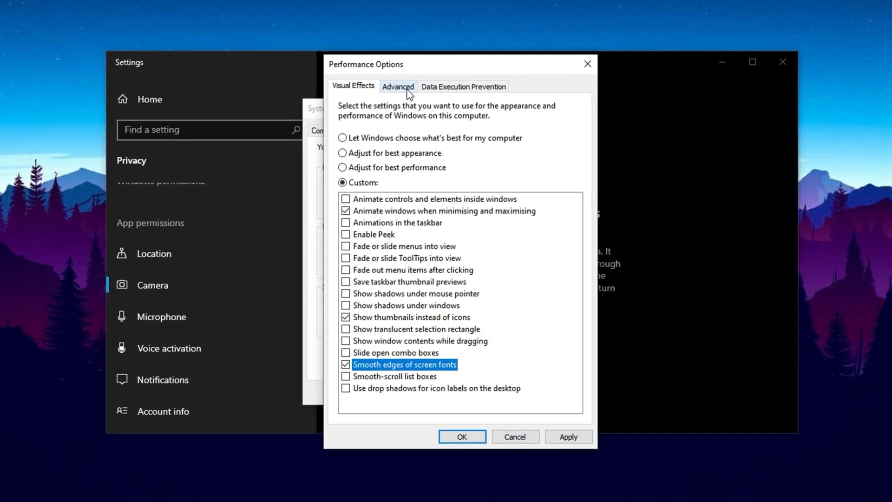
- In Virtual Memory, turn off automatic paging for C: and set a custom 1361 MB initial size
left_click(398, 86)
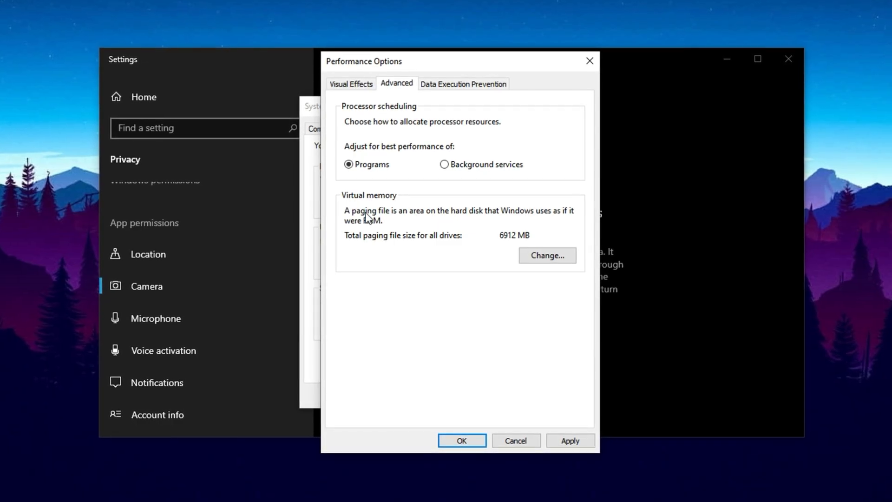
left_click(547, 256)
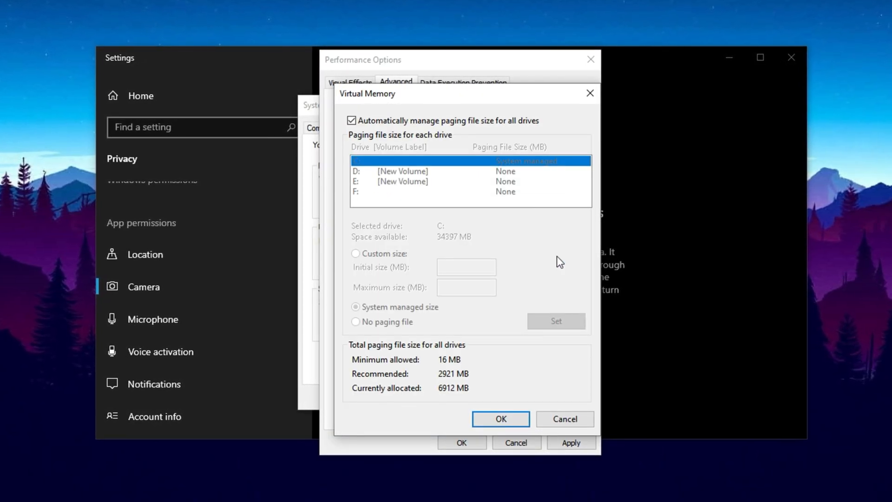
left_click(351, 120)
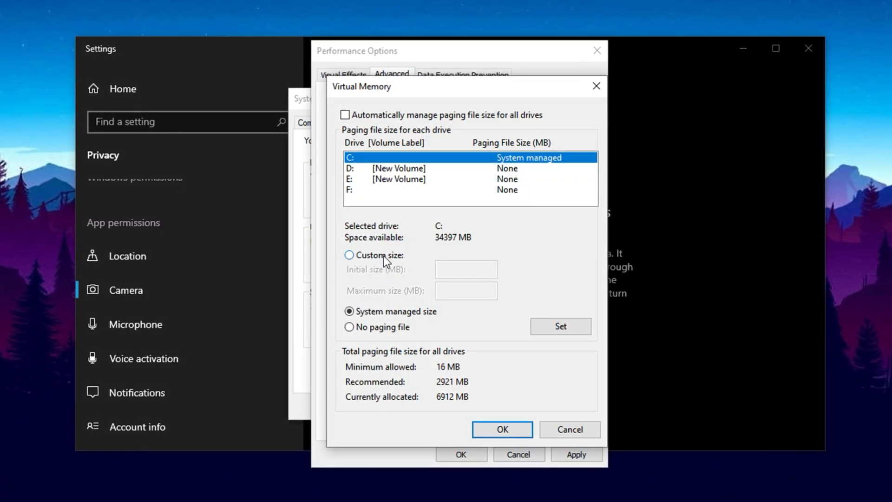
left_click(349, 255)
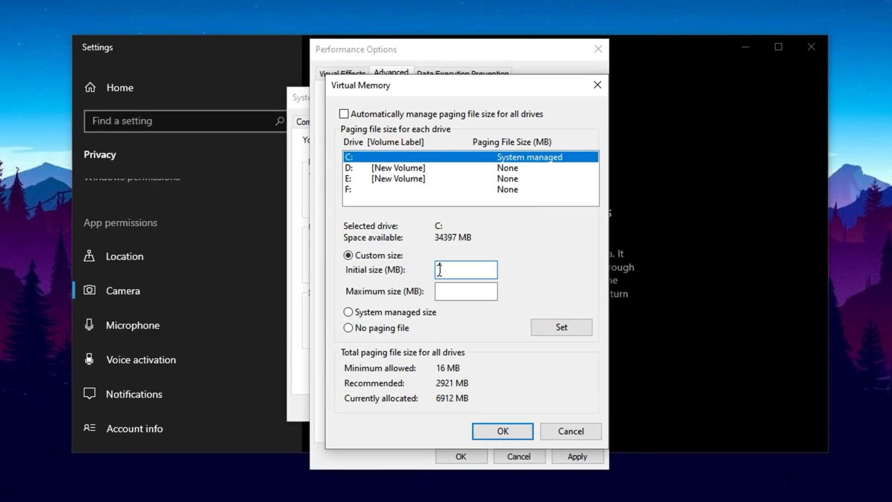
type("1361")
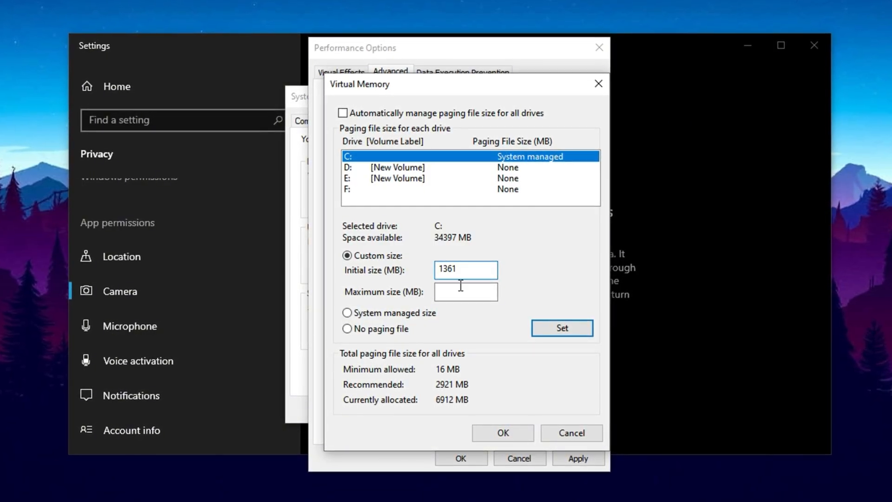
left_click(466, 291)
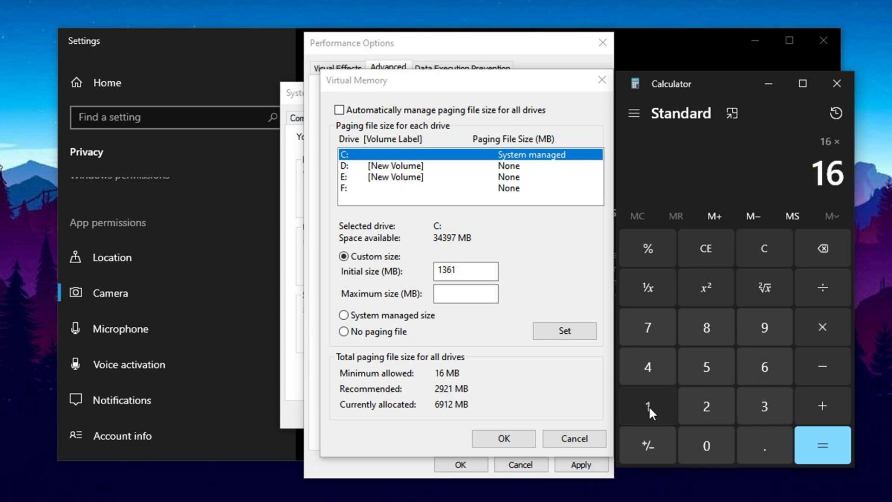
- Compute 16 × 1024 = 16,384 in Calculator and enter an 8192 MB maximum paging file size
left_click(822, 446)
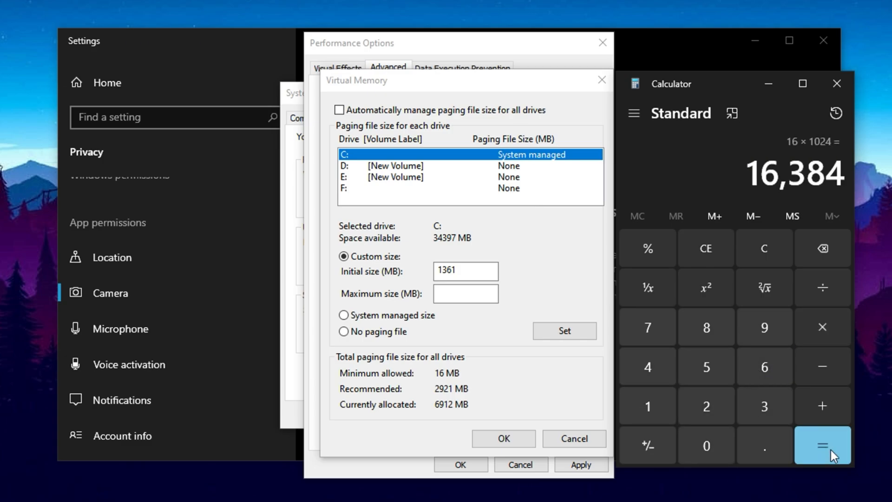
mouse_move(782, 185)
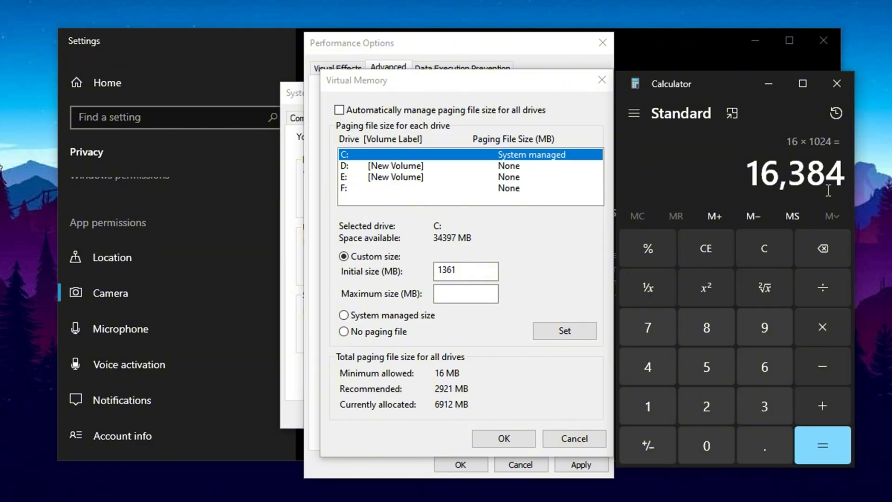
left_click(822, 287)
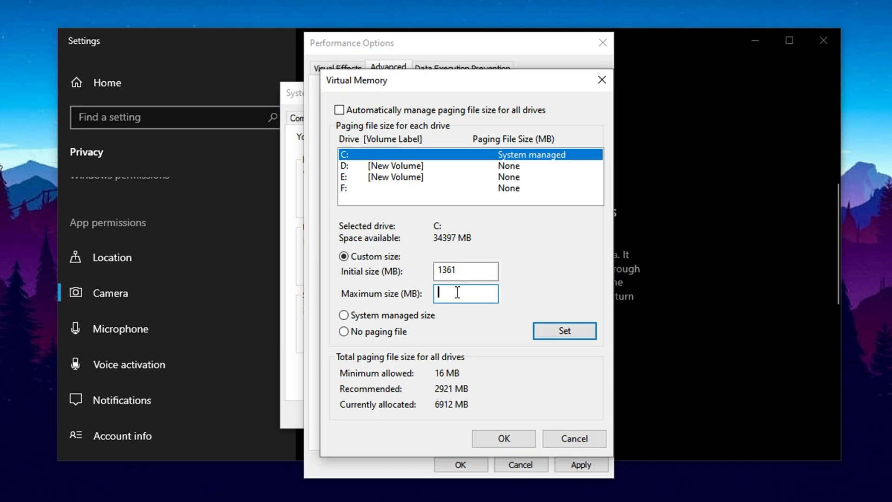
type("8192")
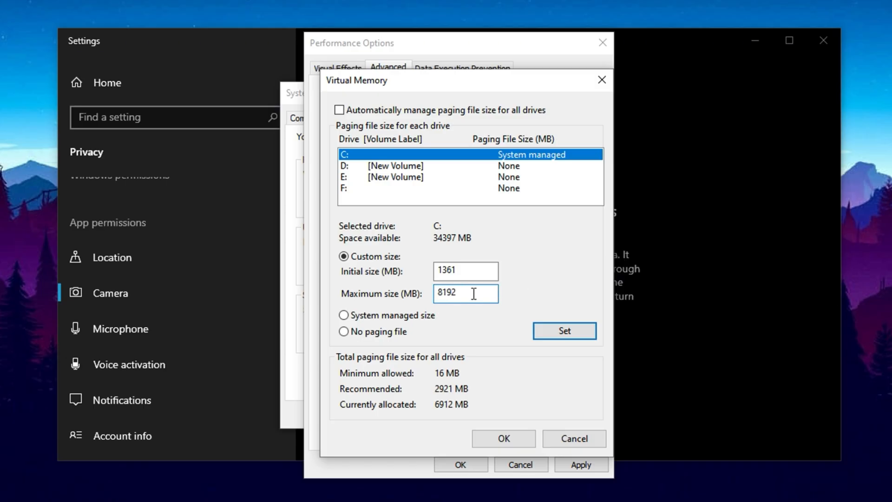